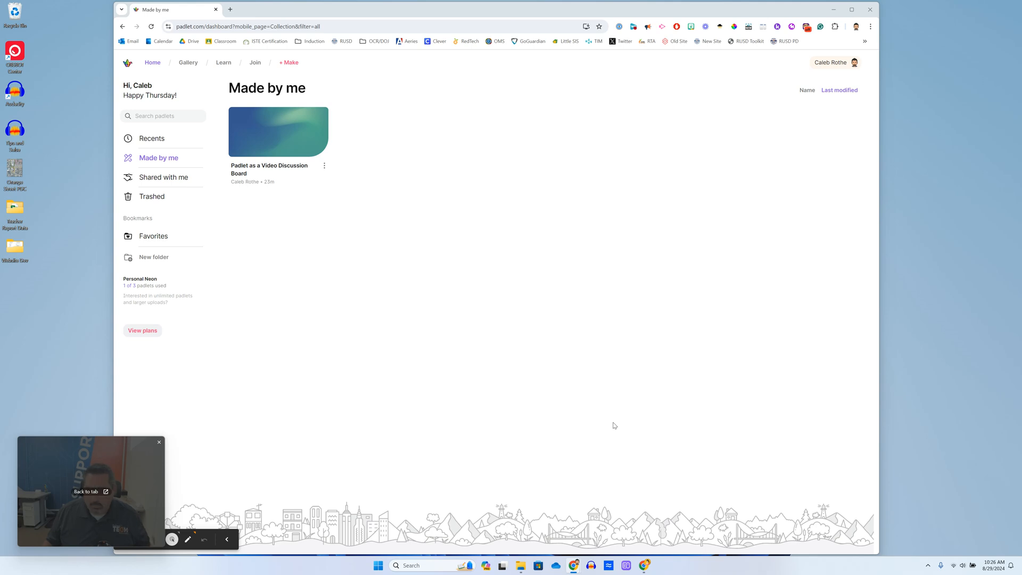
pyautogui.moveTo(564, 387)
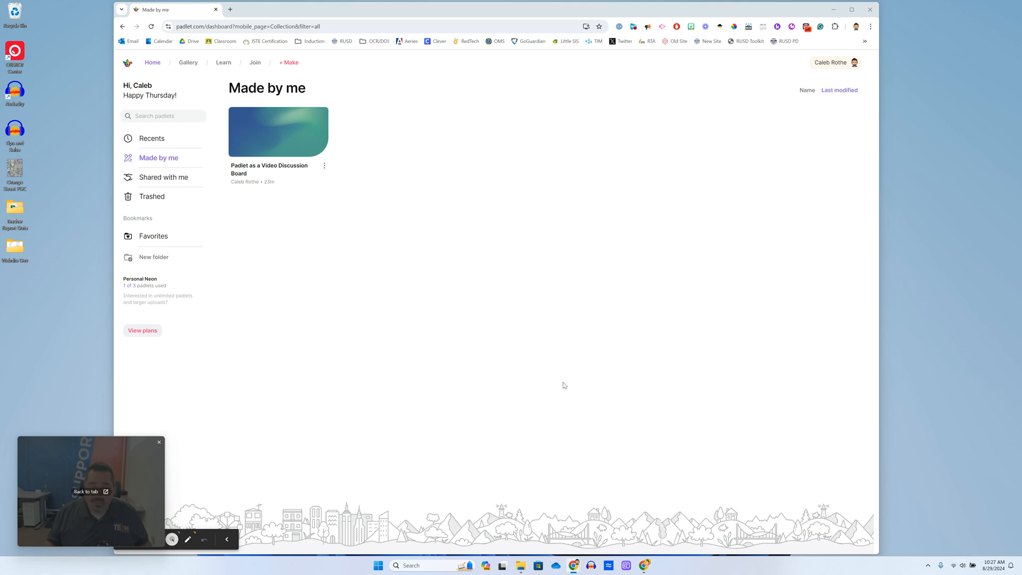
pyautogui.moveTo(596, 274)
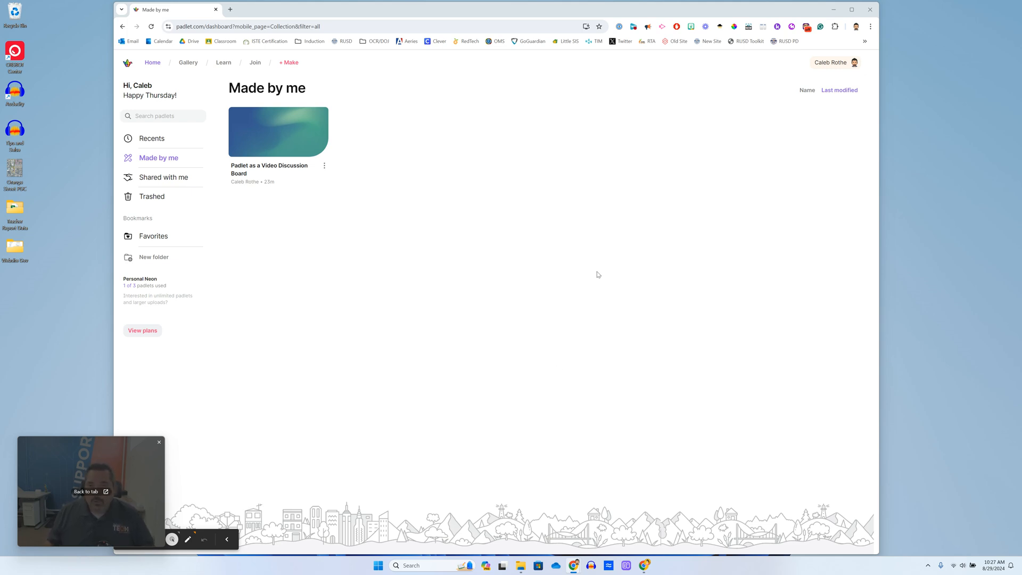
pyautogui.moveTo(607, 287)
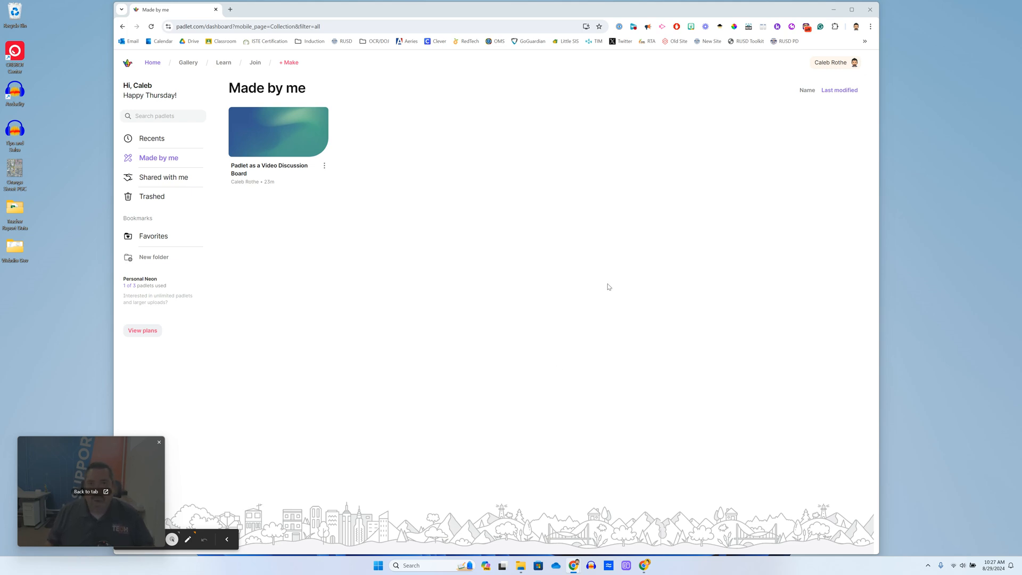
pyautogui.moveTo(589, 261)
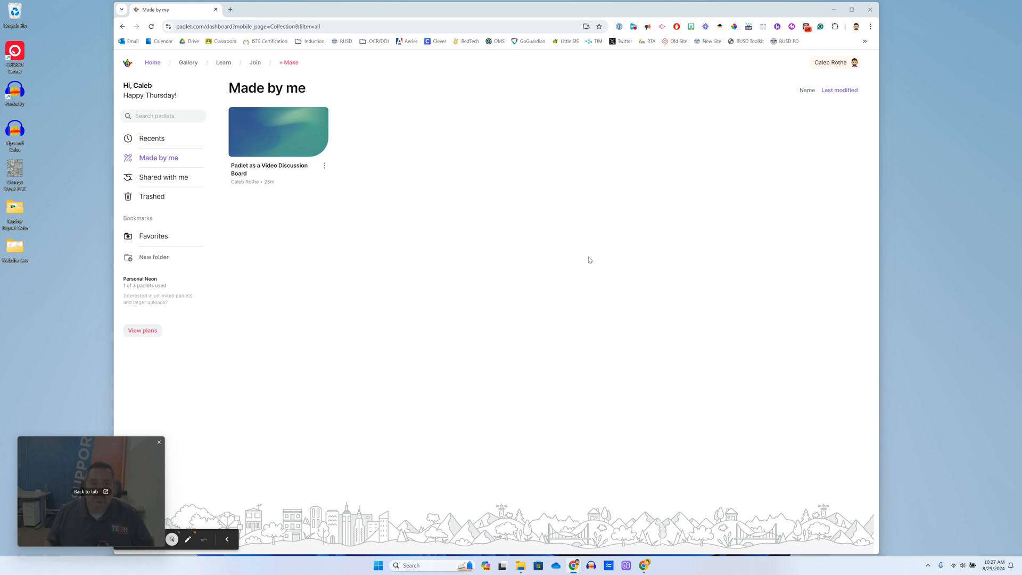
pyautogui.moveTo(577, 272)
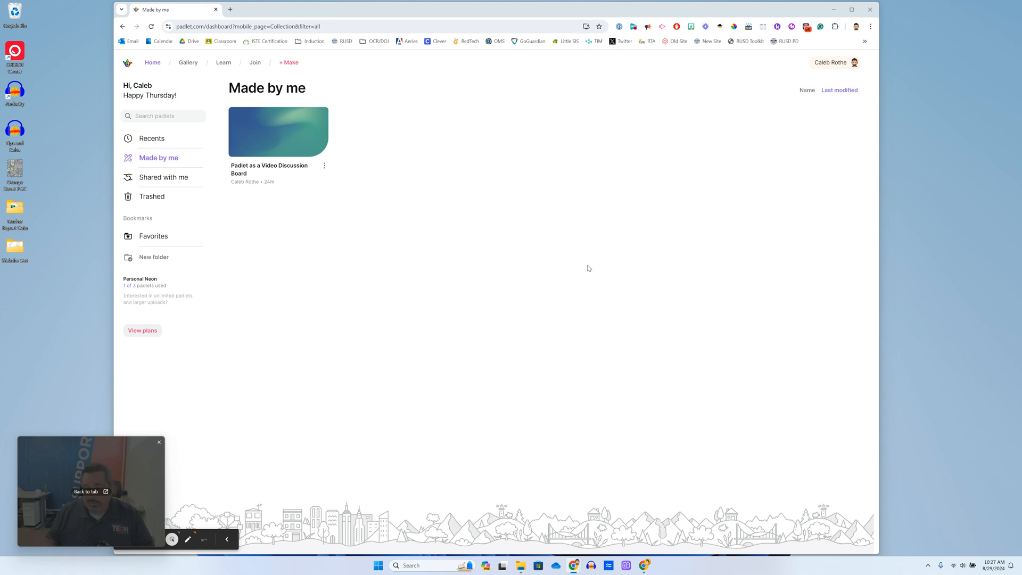
pyautogui.moveTo(479, 282)
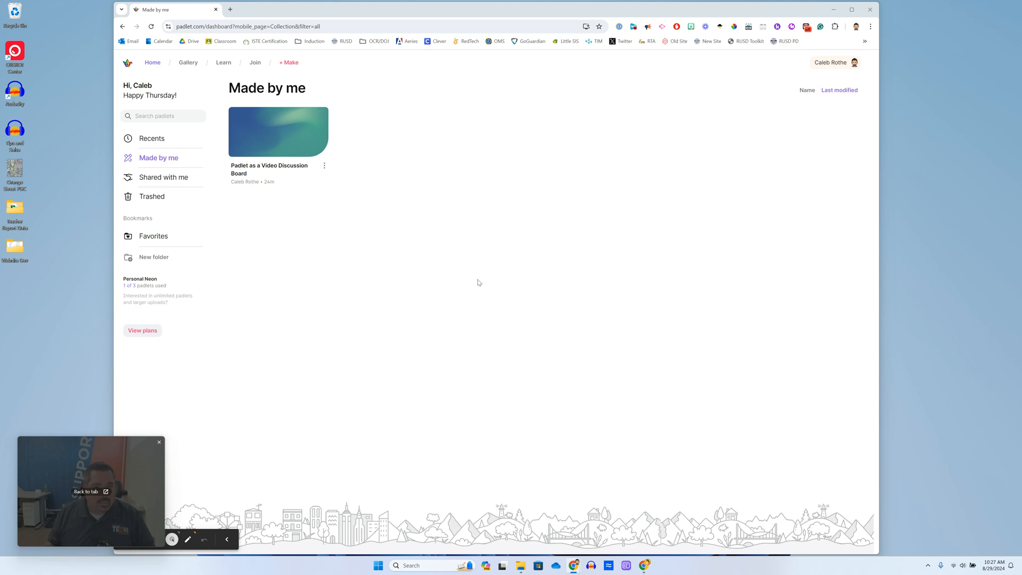
pyautogui.moveTo(292, 126)
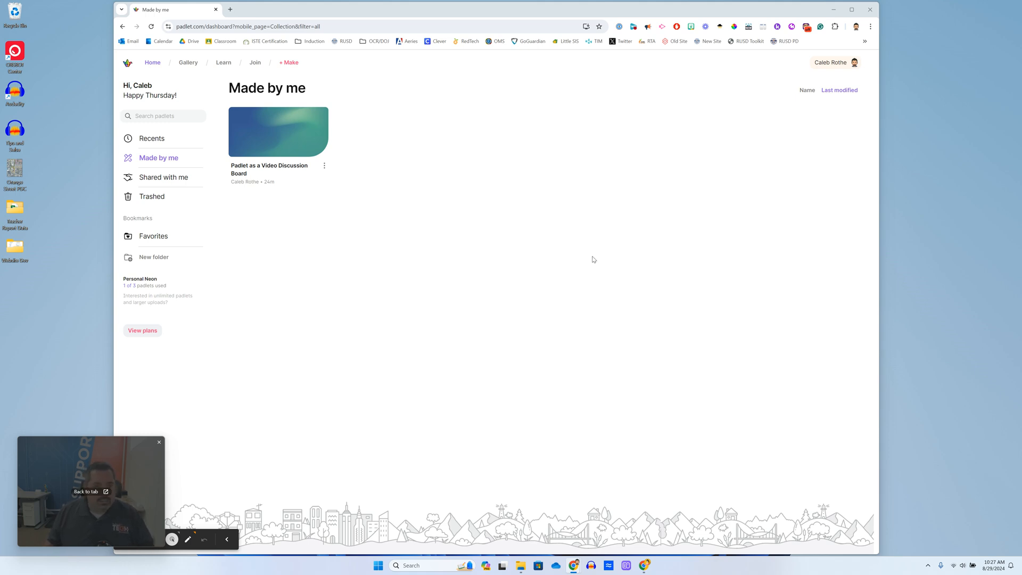
pyautogui.moveTo(491, 324)
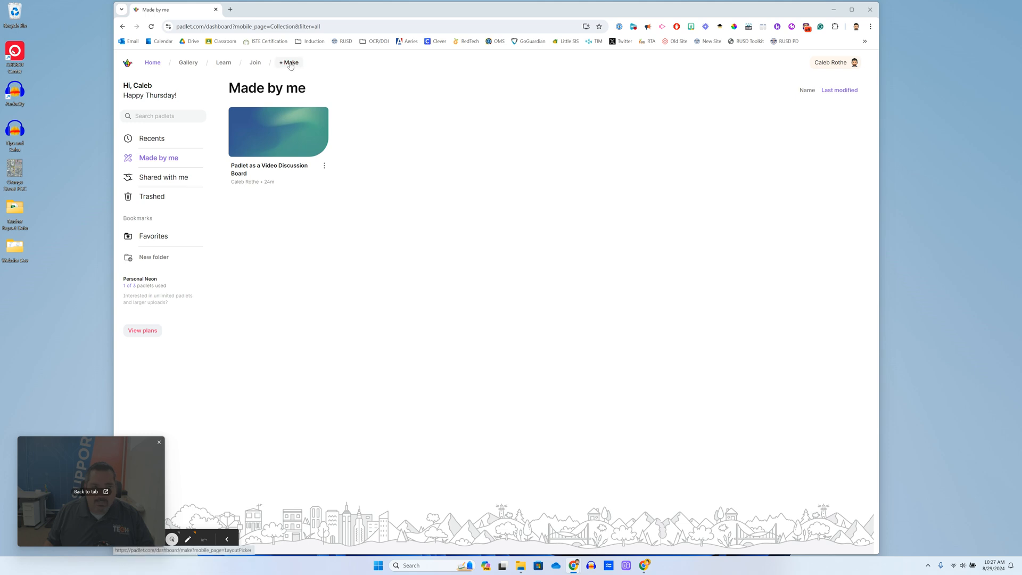
# Step: Start making a new padlet from the + Make button
pyautogui.click(289, 61)
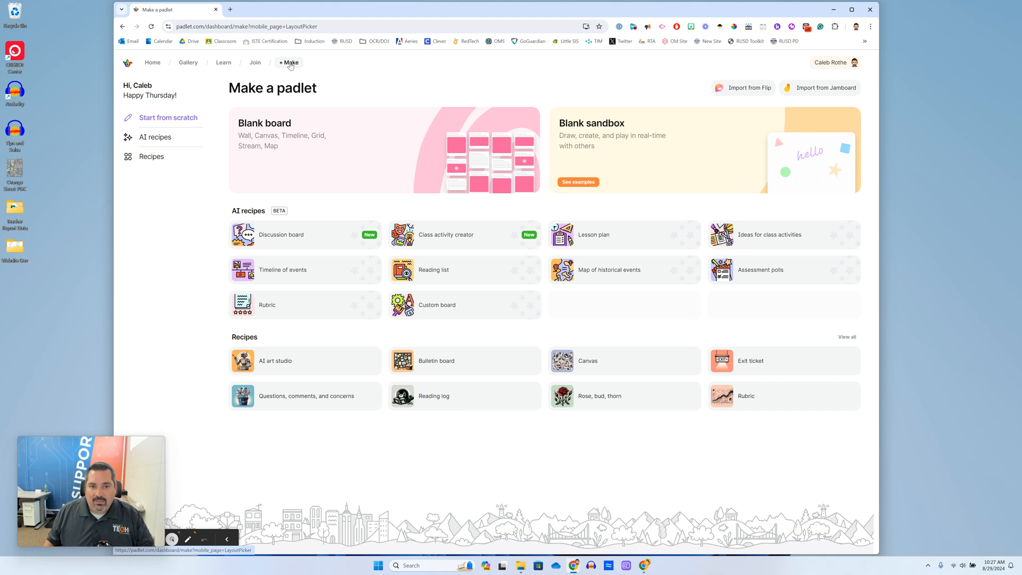
pyautogui.moveTo(473, 87)
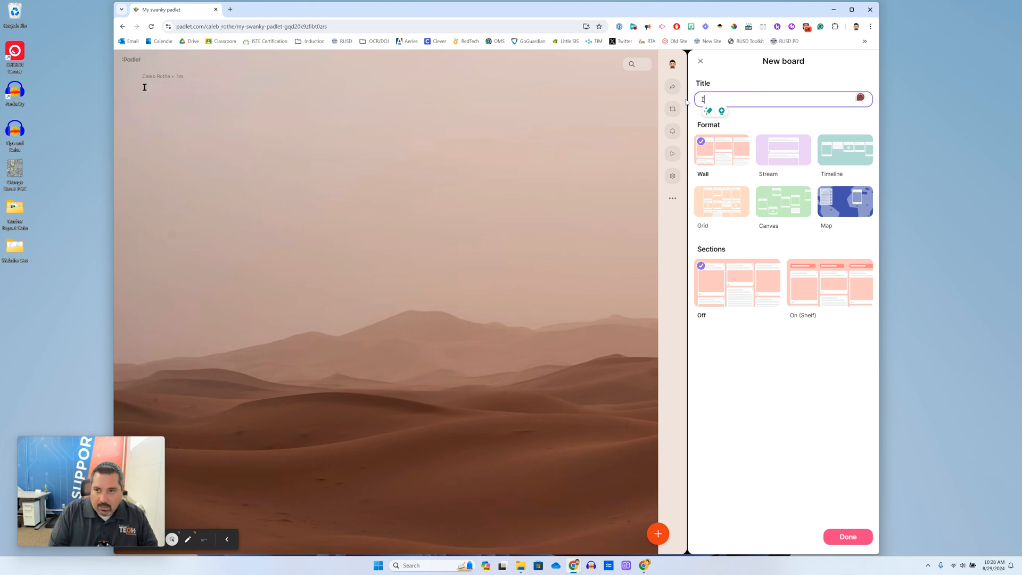
# Step: Title the board 'Introduce Yourself', choose the Grid format, and confirm the setup
pyautogui.write('ntroduce Your')
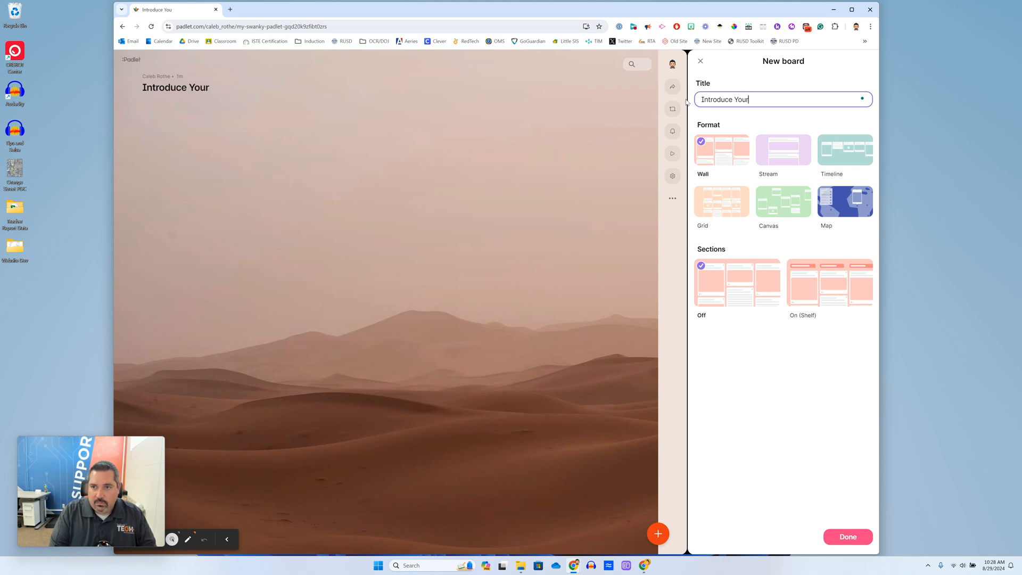
pyautogui.write('self')
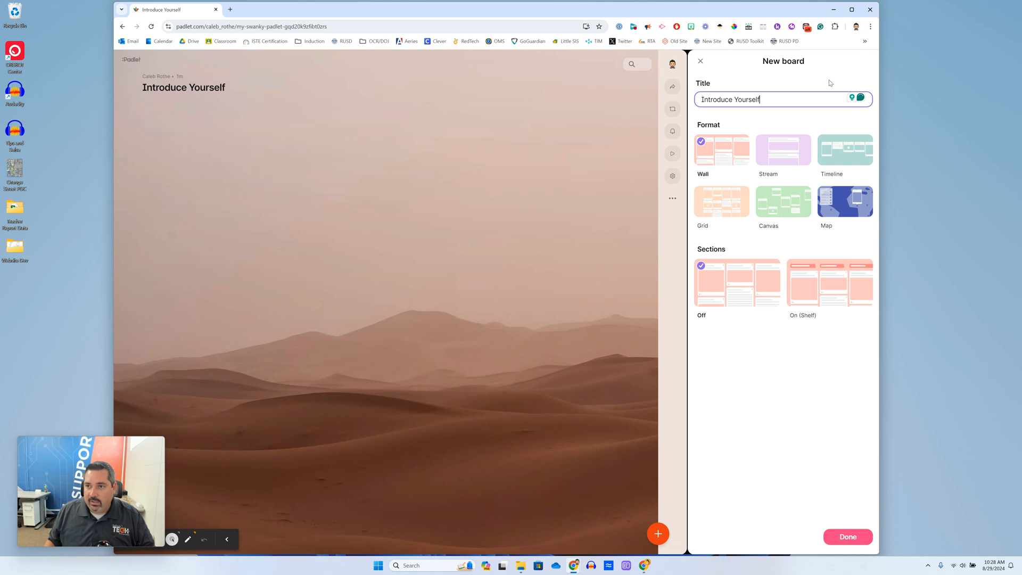
pyautogui.moveTo(754, 174)
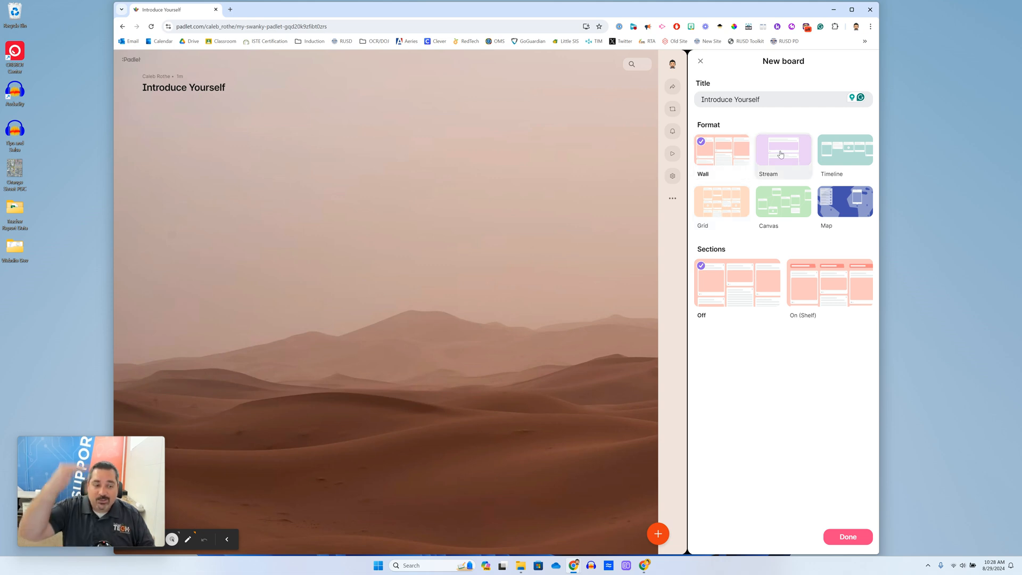
pyautogui.moveTo(709, 206)
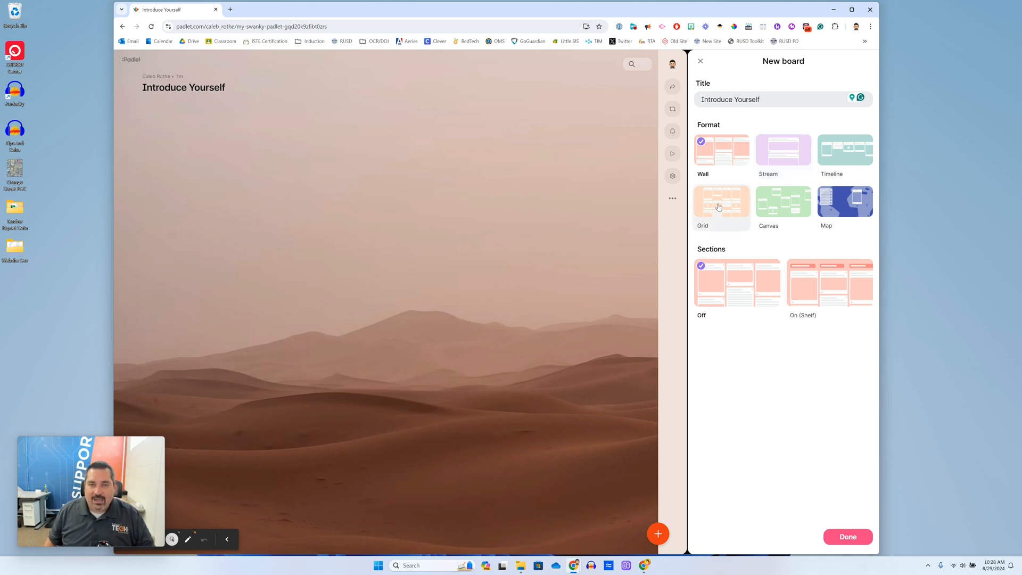
pyautogui.moveTo(719, 207)
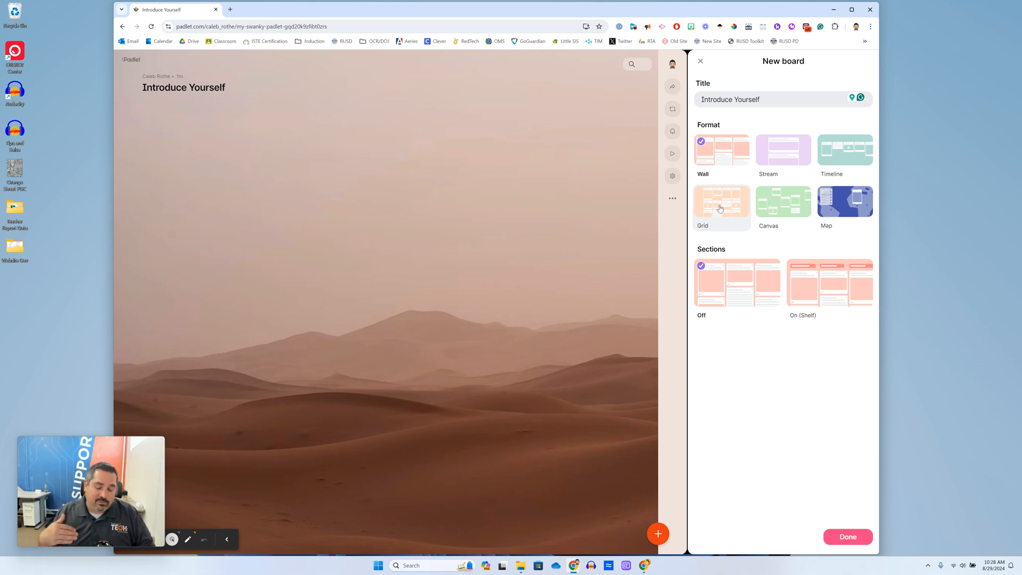
pyautogui.click(721, 201)
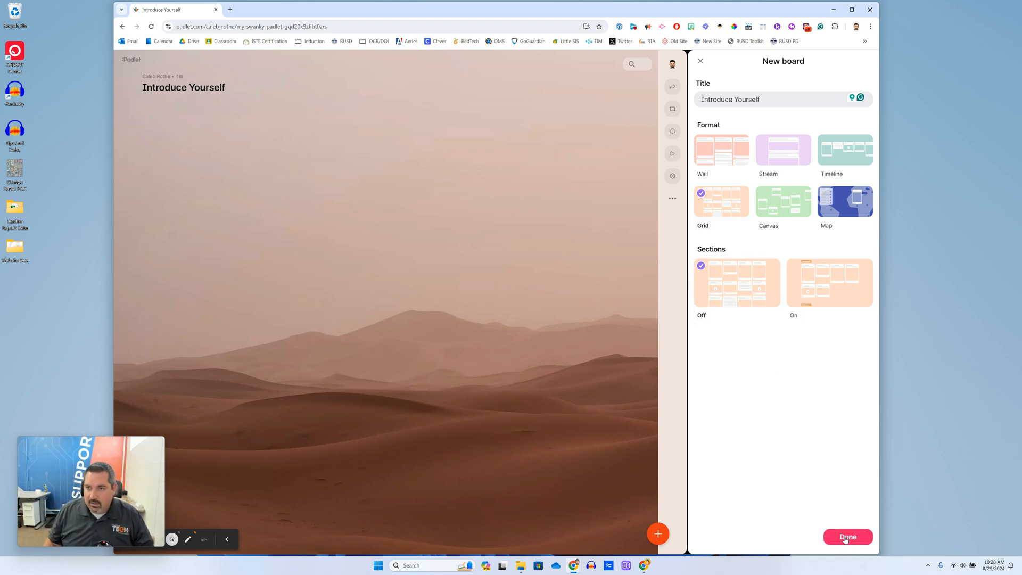
pyautogui.click(848, 537)
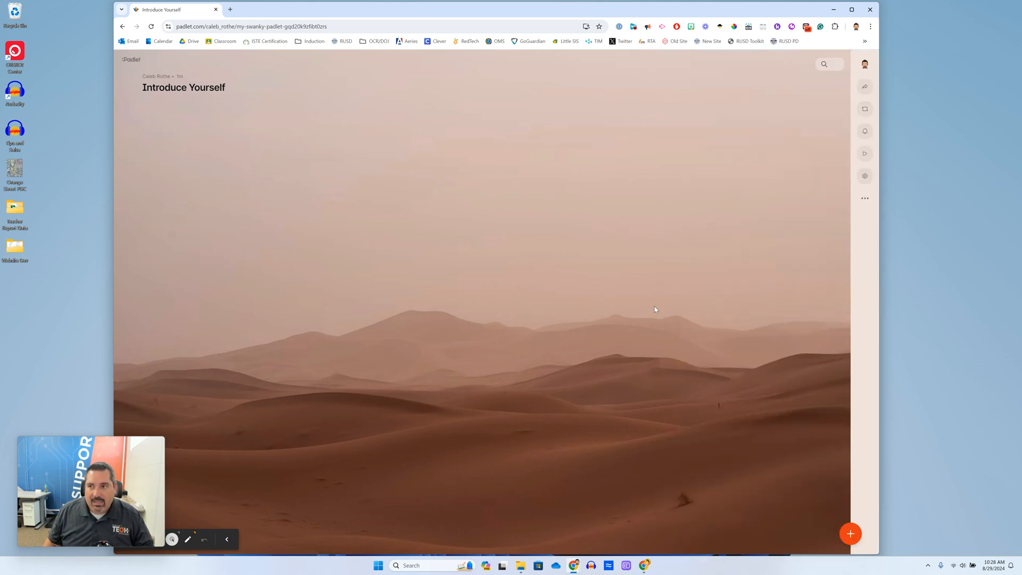
pyautogui.moveTo(802, 239)
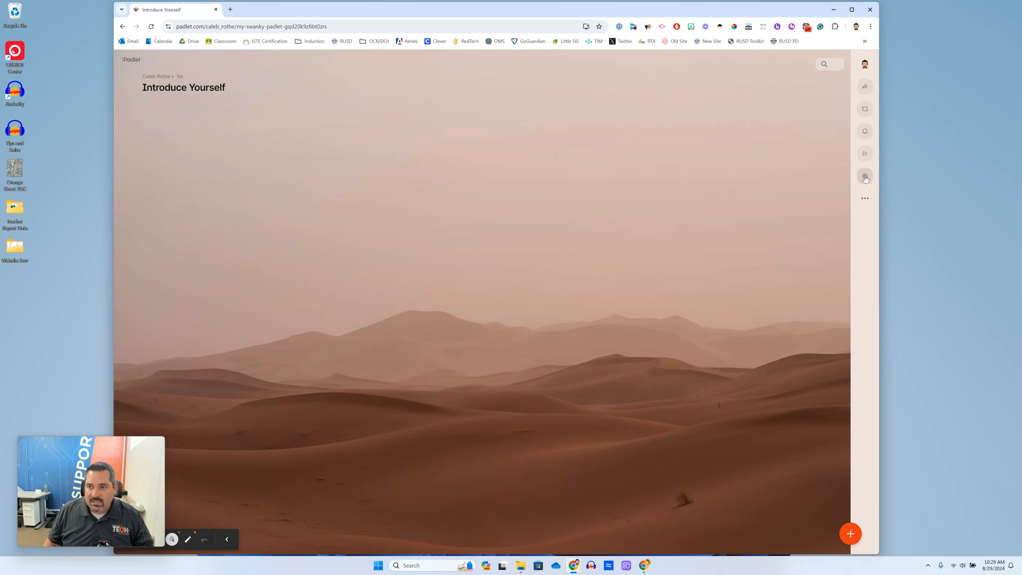
# Step: In board settings, set a grinning emoji as the board's icon
pyautogui.click(865, 176)
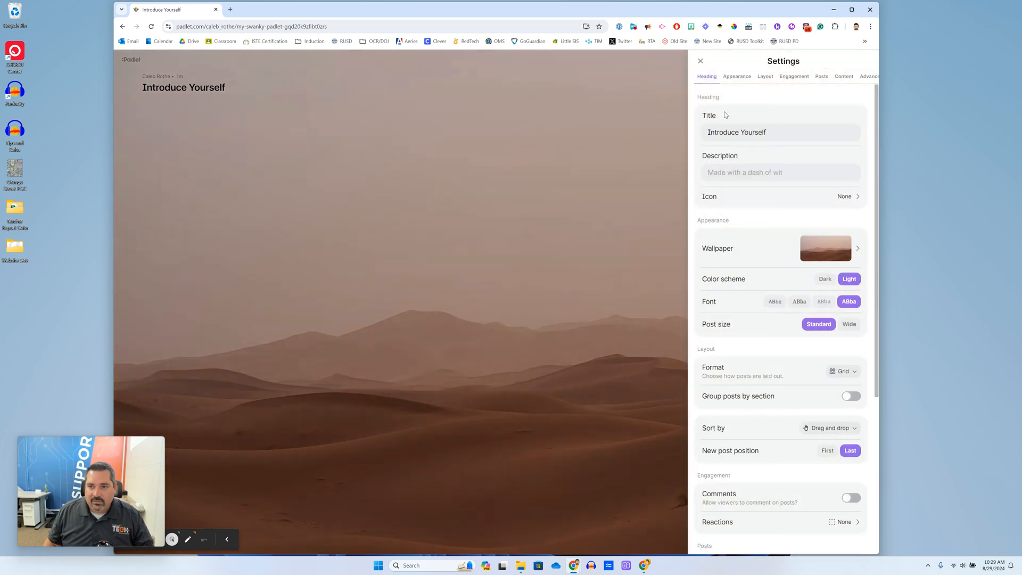
pyautogui.click(779, 172)
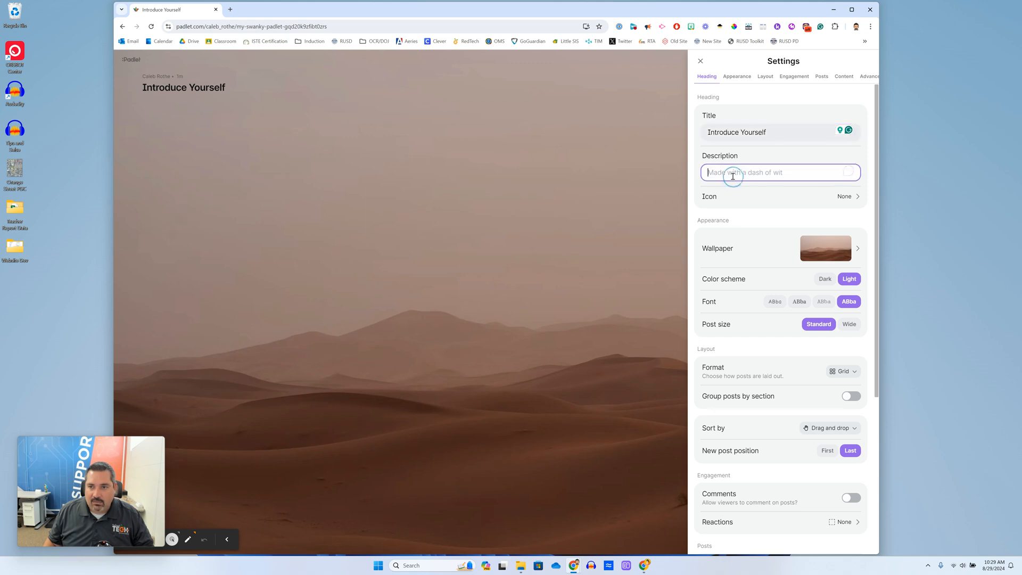
pyautogui.click(845, 196)
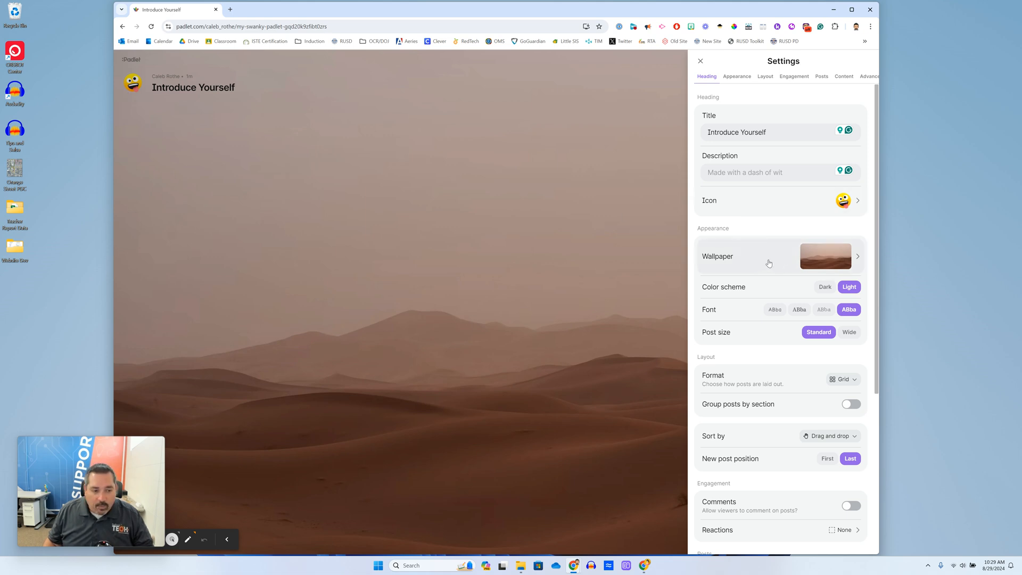
# Step: Replace the desert dunes wallpaper with the deep blue ocean water photo and save
pyautogui.click(781, 255)
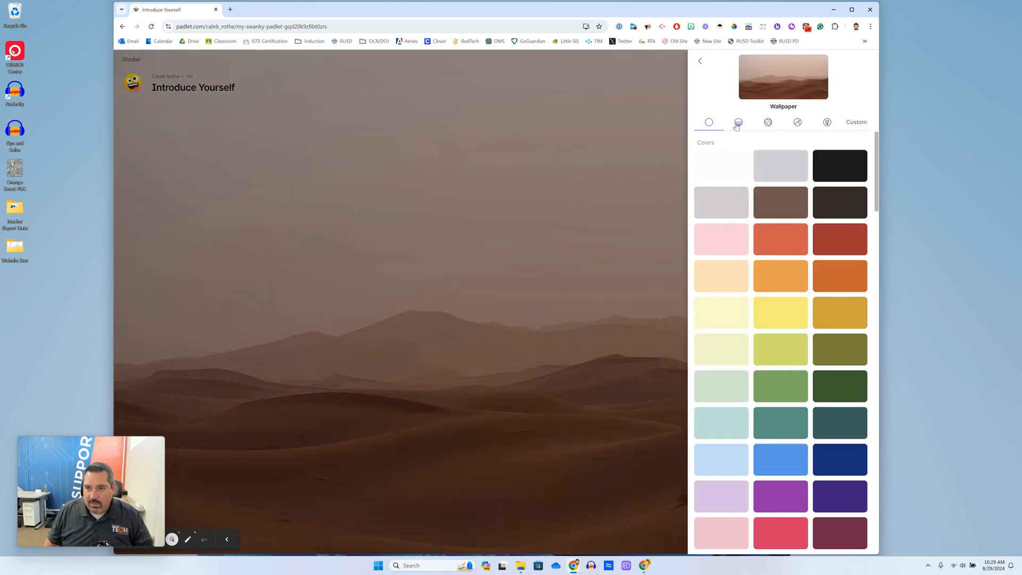
pyautogui.click(767, 122)
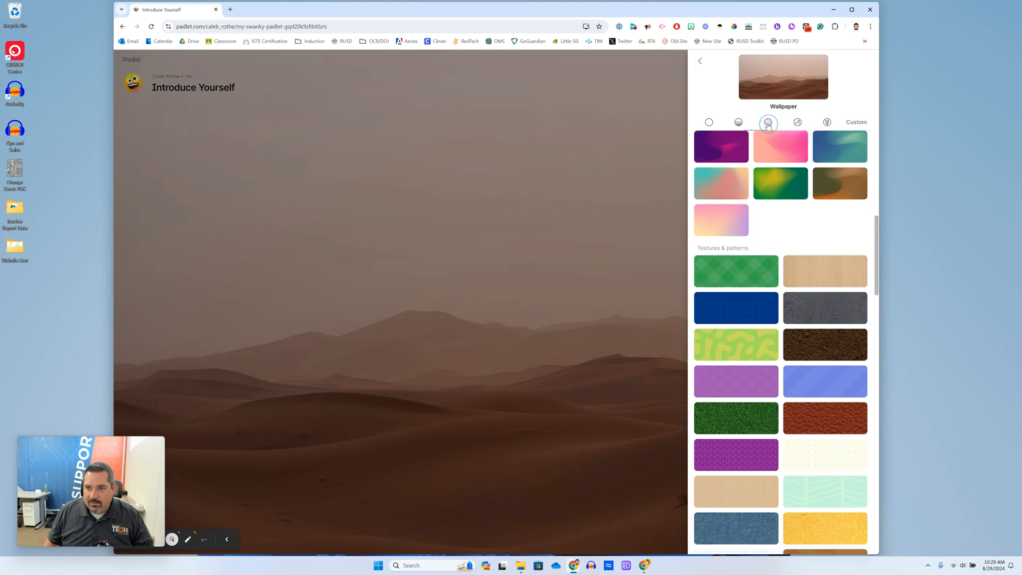
pyautogui.click(796, 122)
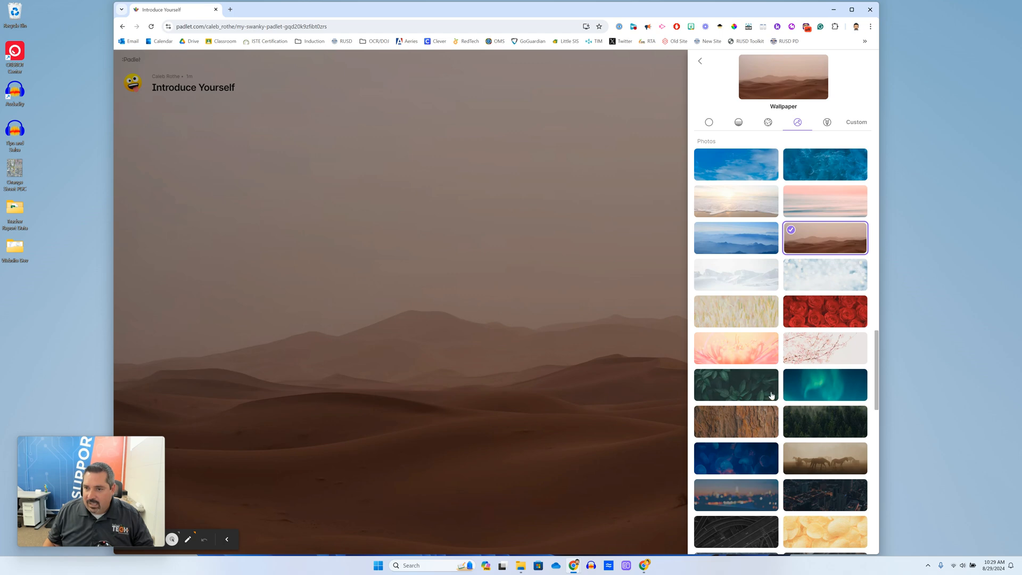
pyautogui.moveTo(832, 176)
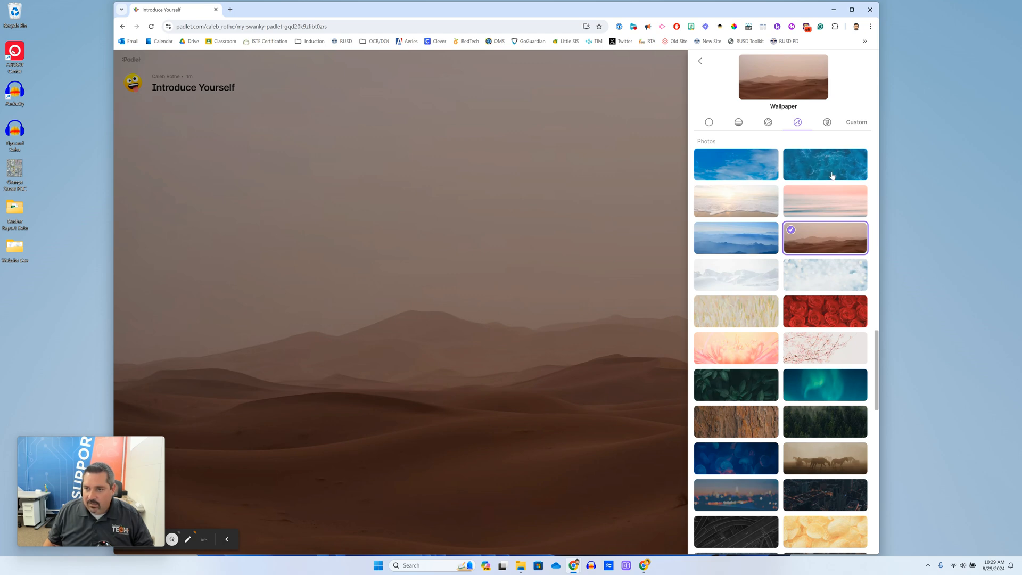
pyautogui.click(824, 164)
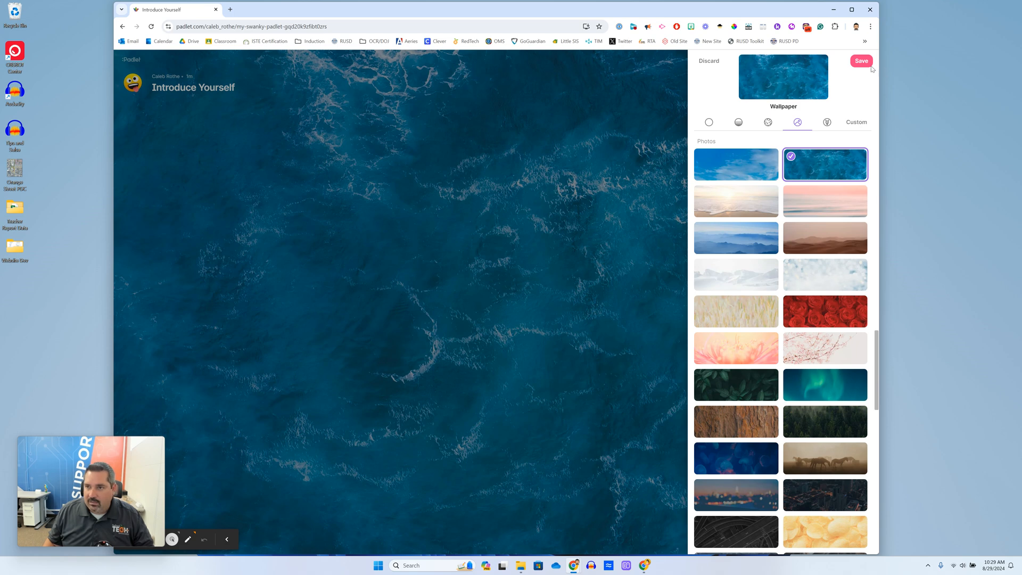
pyautogui.click(861, 60)
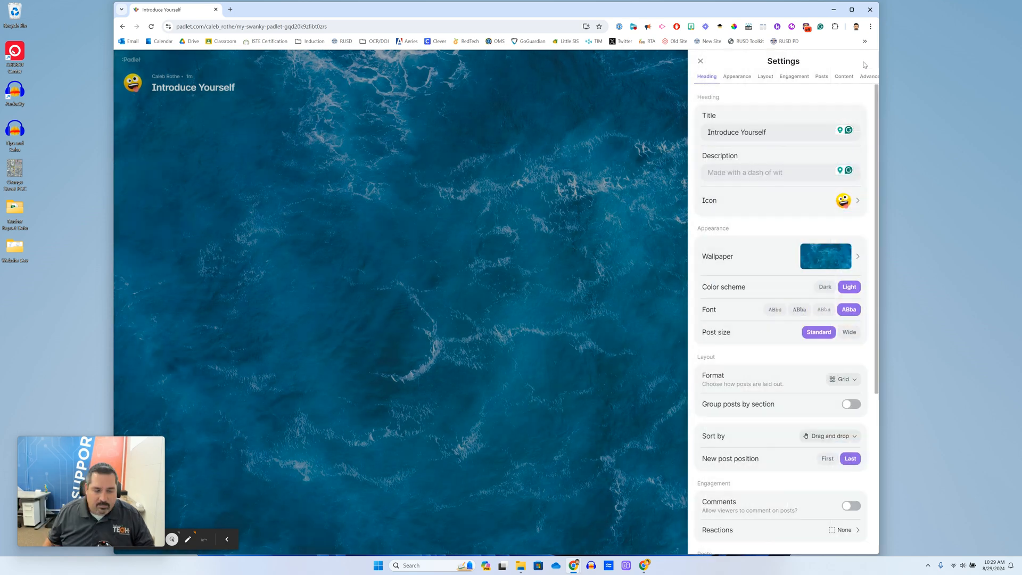
pyautogui.moveTo(731, 288)
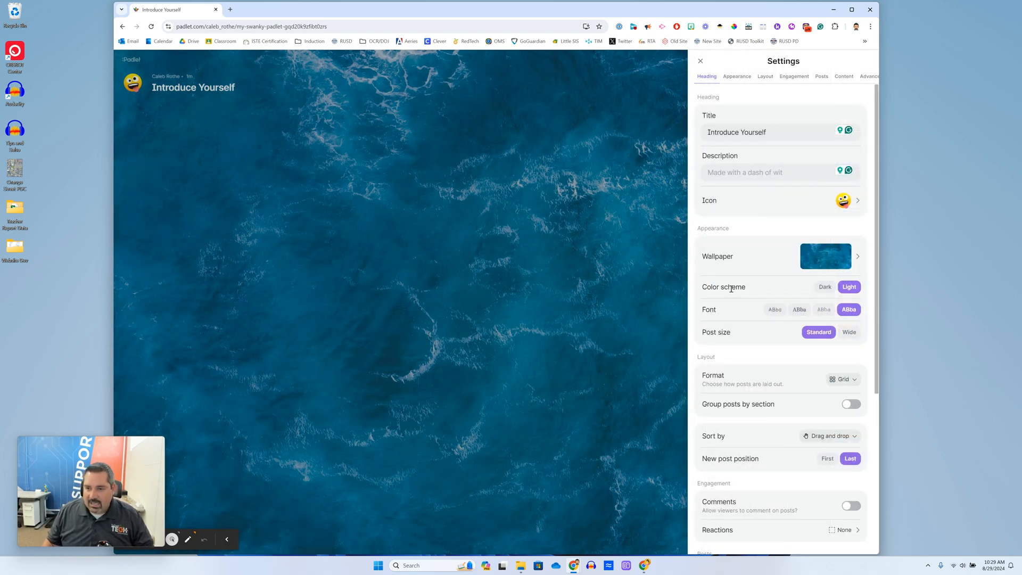
# Step: Turn on the Comments toggle under Engagement in the board settings
pyautogui.scroll(-3)
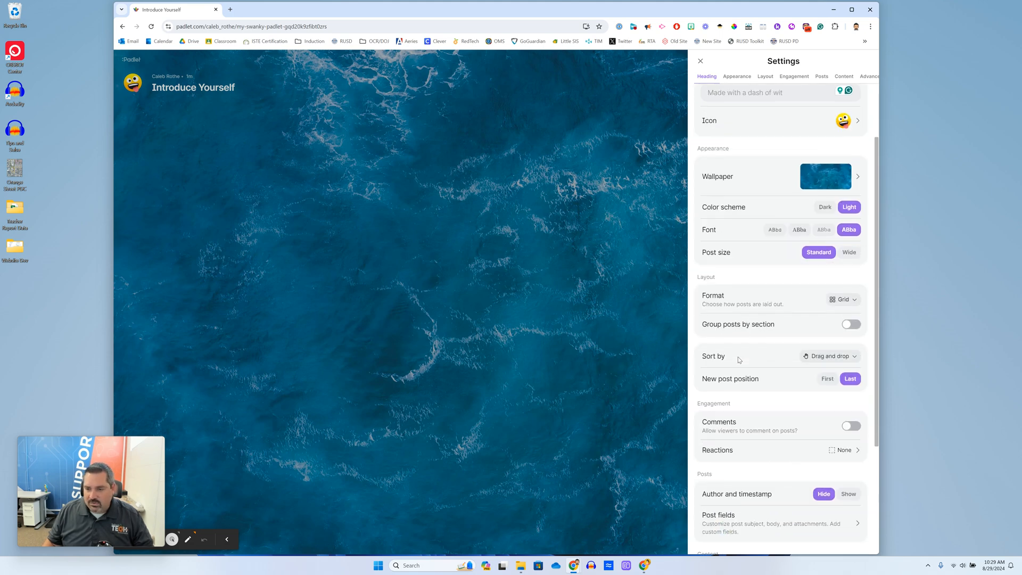
pyautogui.scroll(-3)
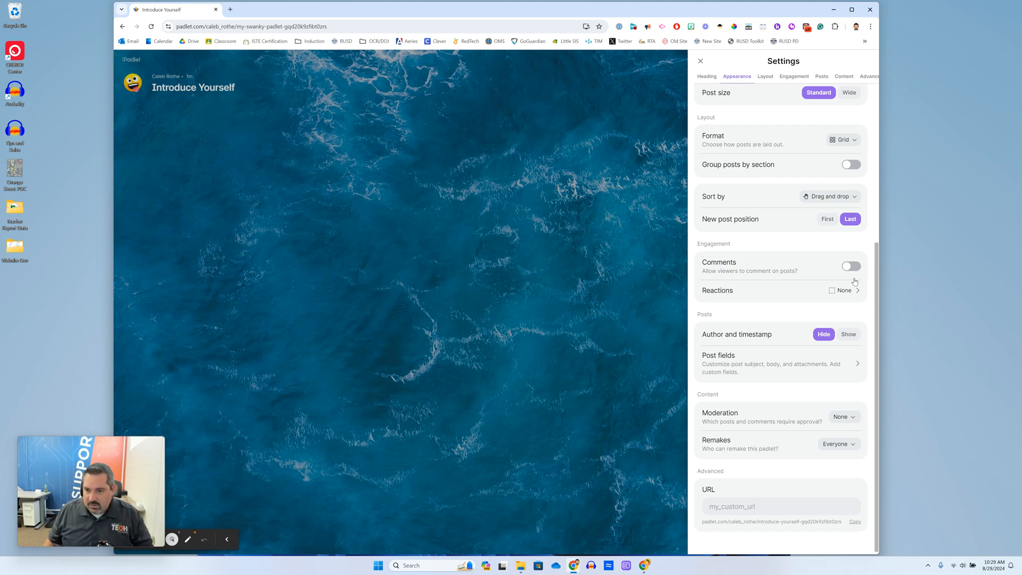
pyautogui.click(850, 266)
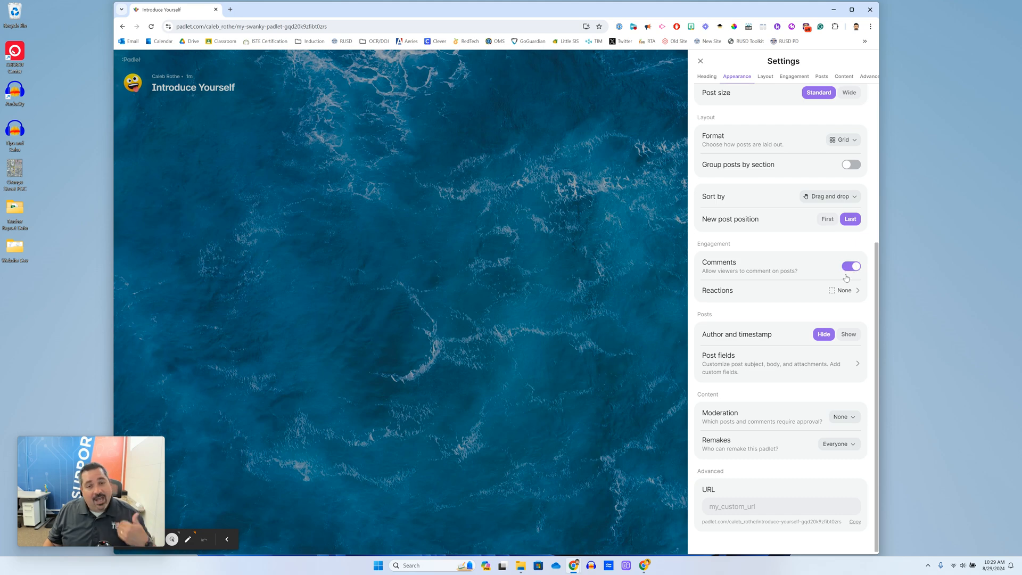
pyautogui.moveTo(781, 263)
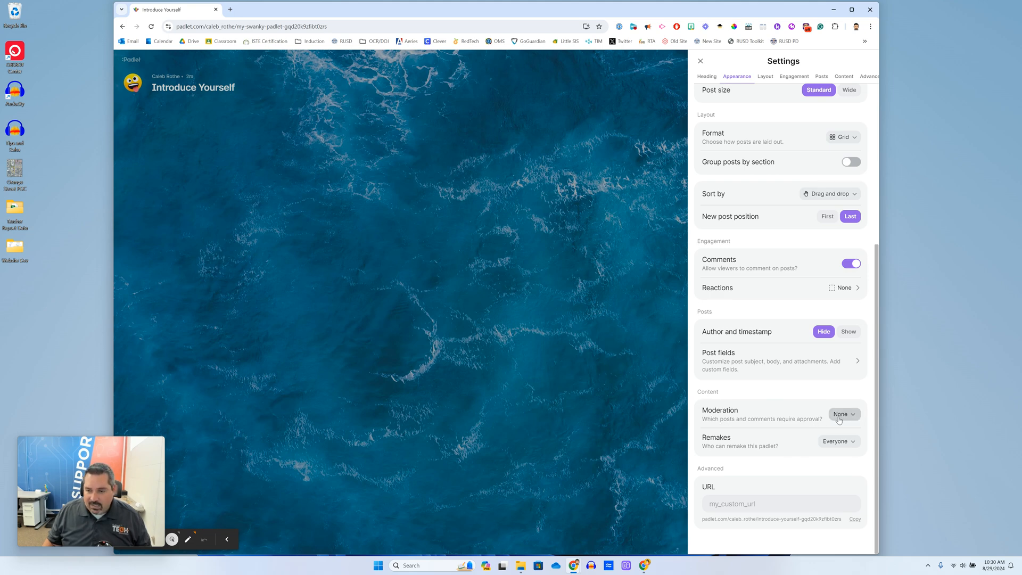
pyautogui.click(842, 414)
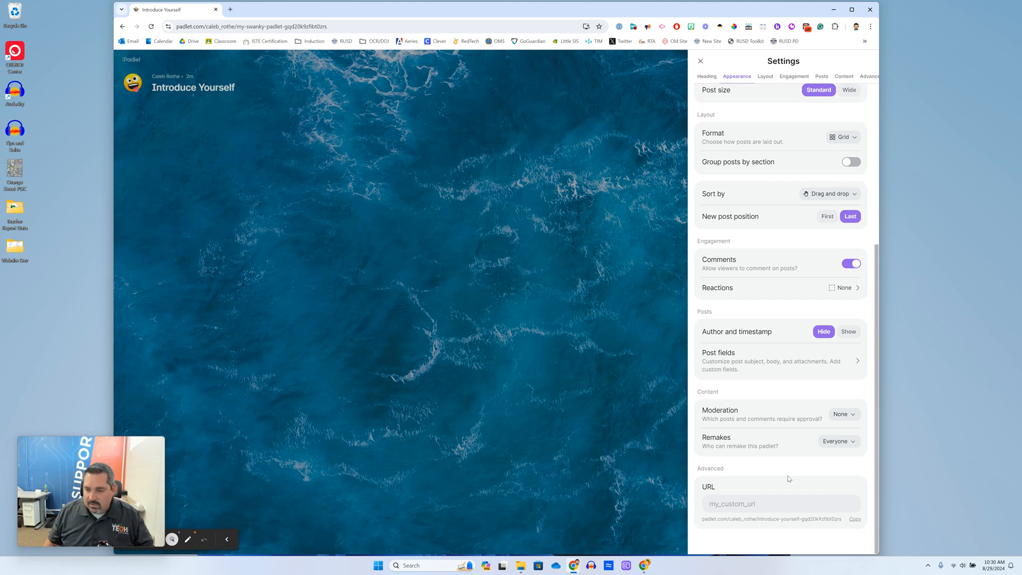
pyautogui.moveTo(734, 445)
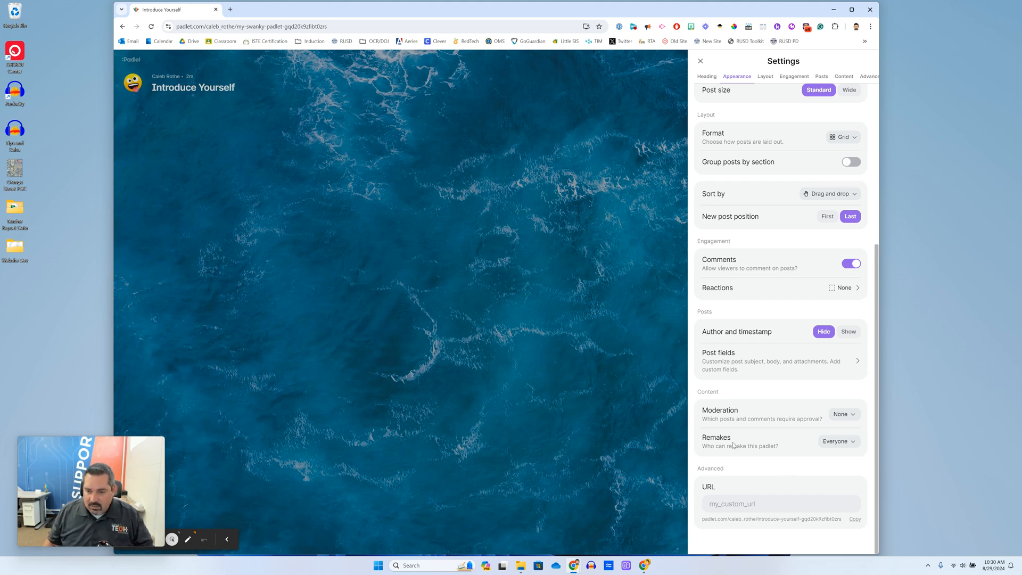
# Step: Set Remakes to Admins only, then close the Settings panel
pyautogui.click(838, 441)
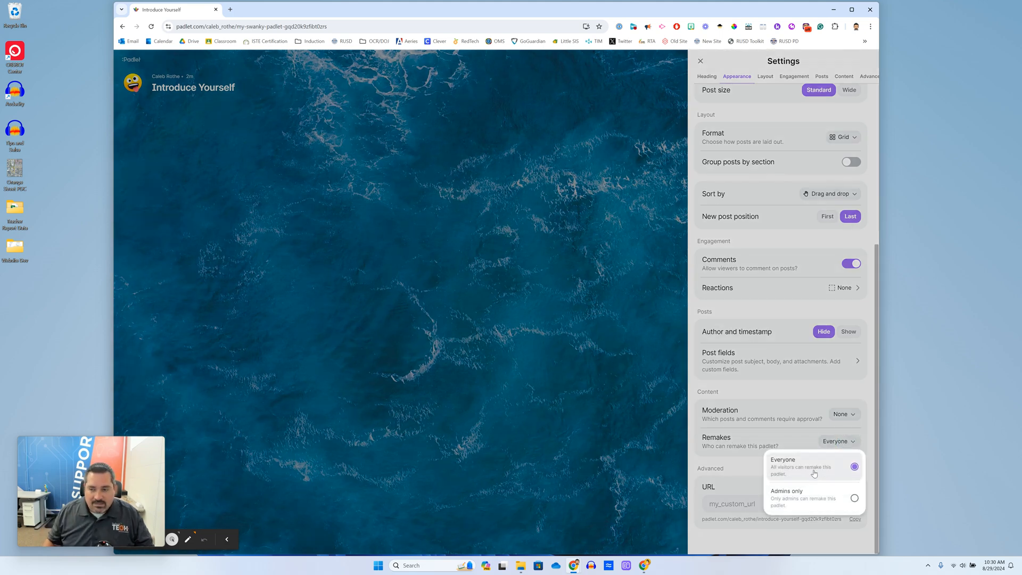
pyautogui.click(786, 497)
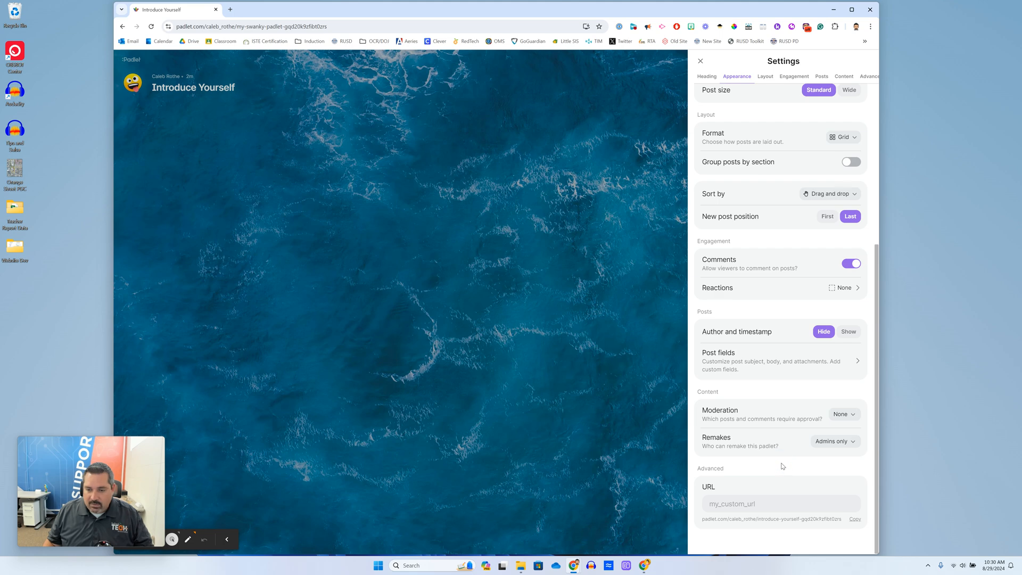
pyautogui.click(706, 76)
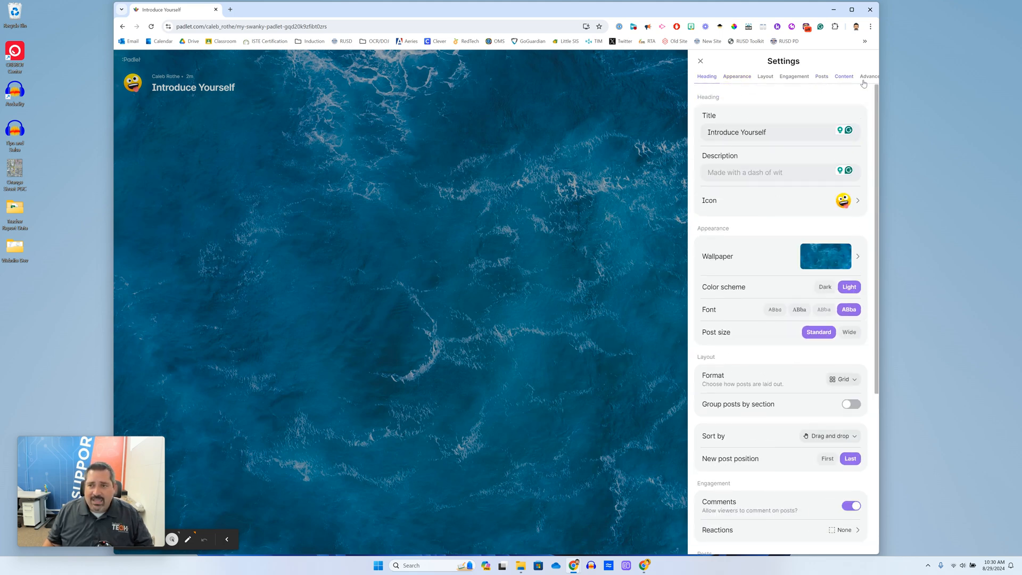
pyautogui.click(700, 61)
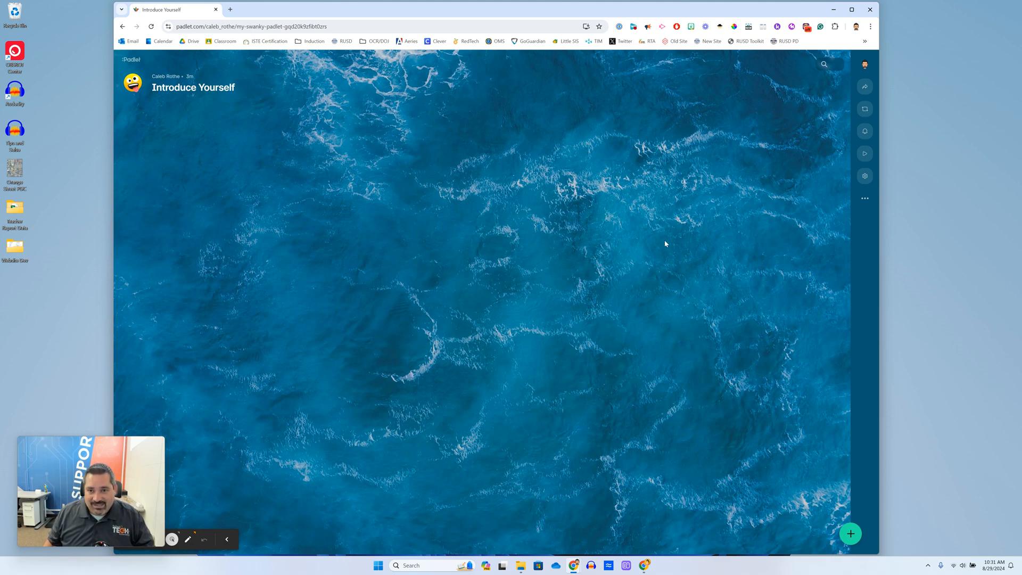
pyautogui.moveTo(552, 224)
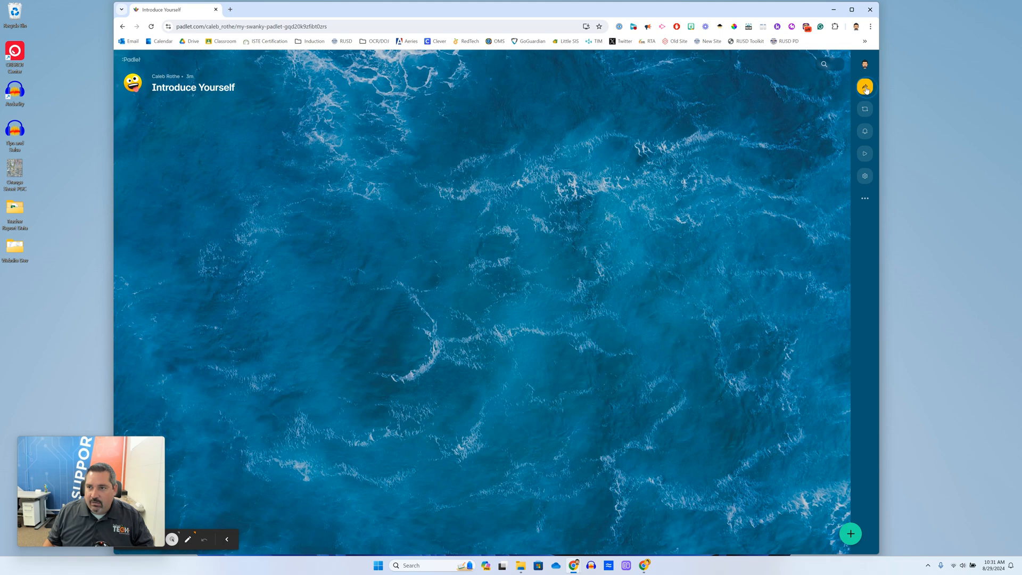
# Step: Open the Share panel from the right-hand toolbar
pyautogui.click(864, 87)
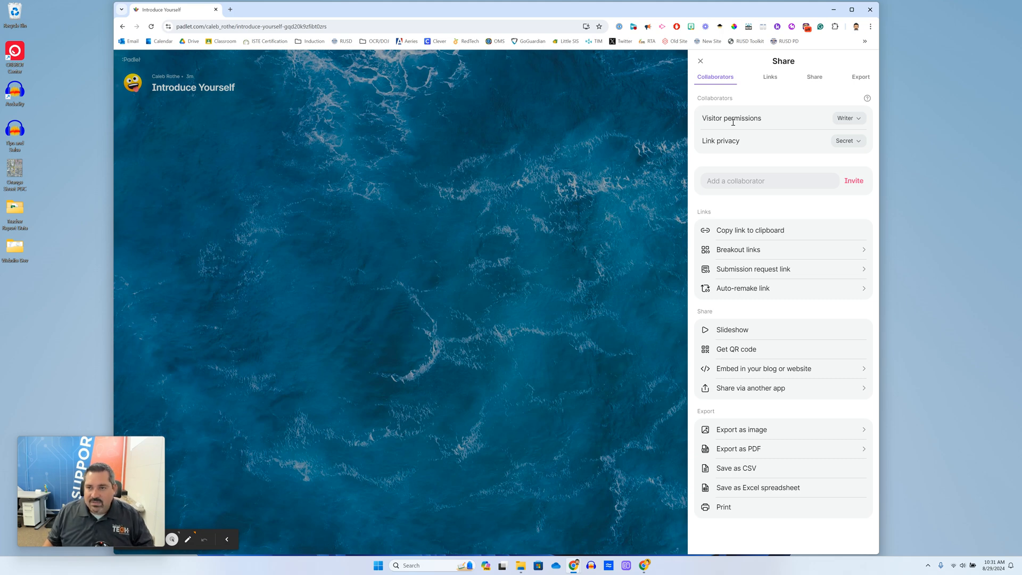
pyautogui.click(848, 118)
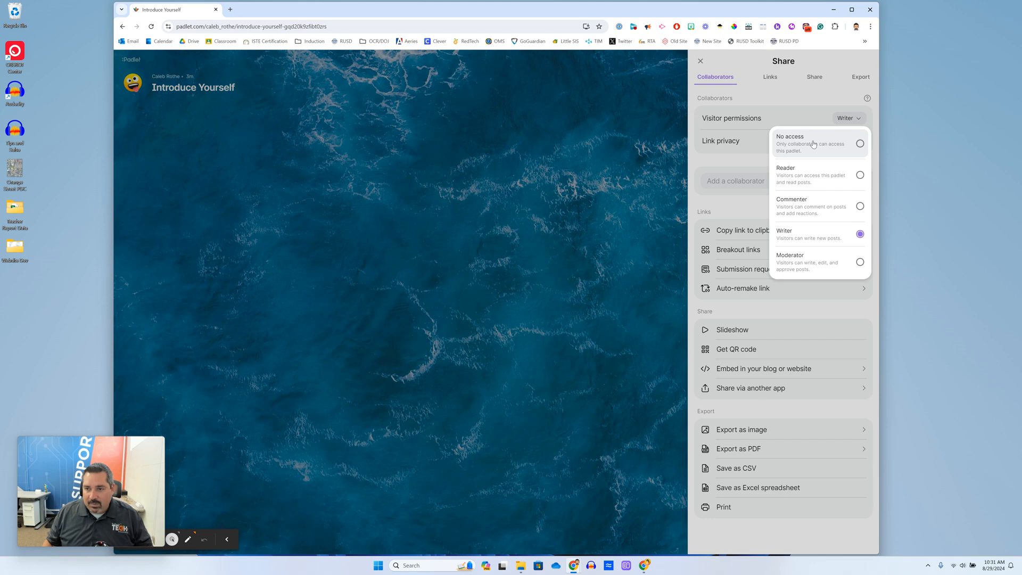
pyautogui.moveTo(803, 240)
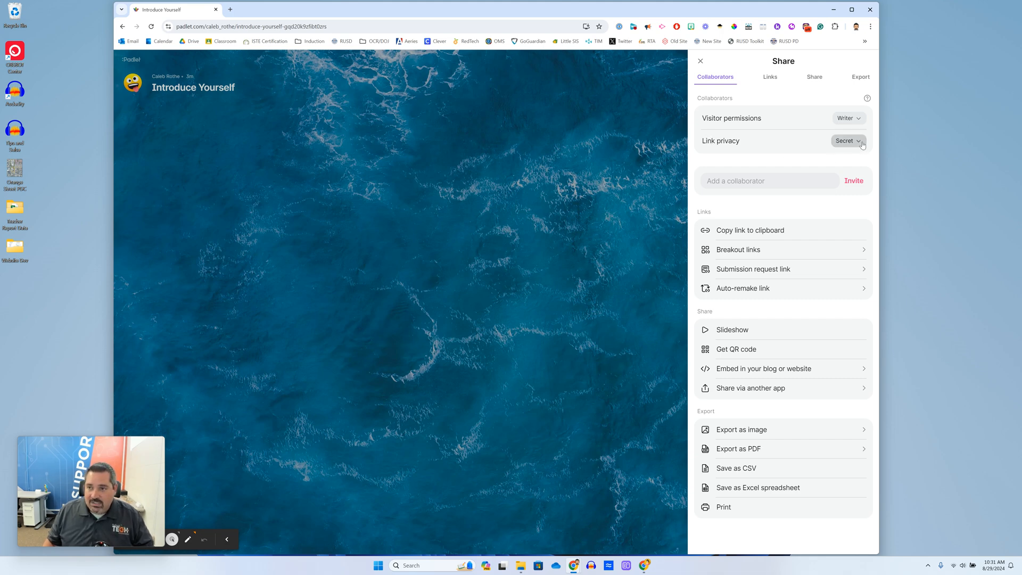
pyautogui.click(847, 141)
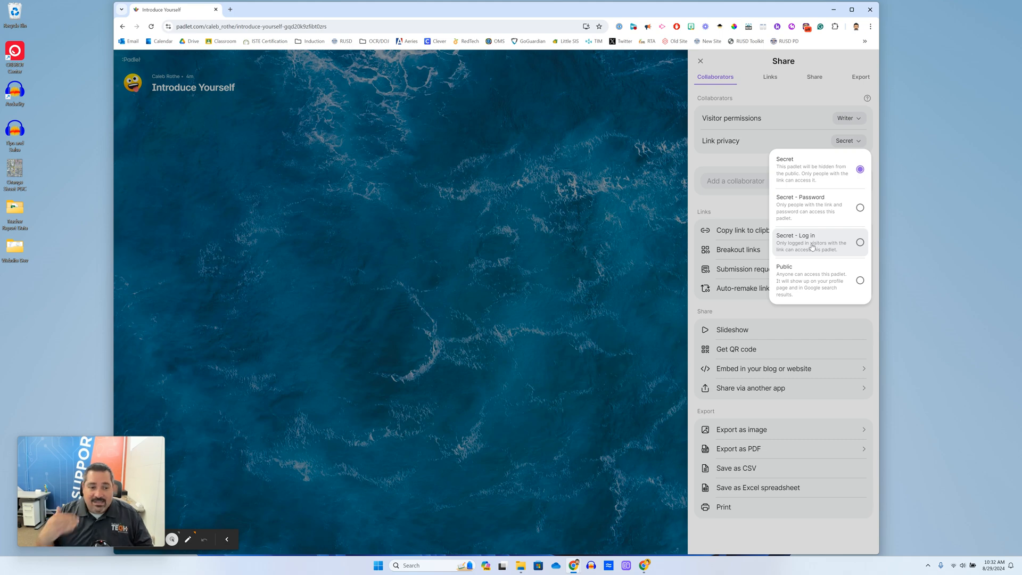
pyautogui.moveTo(859, 247)
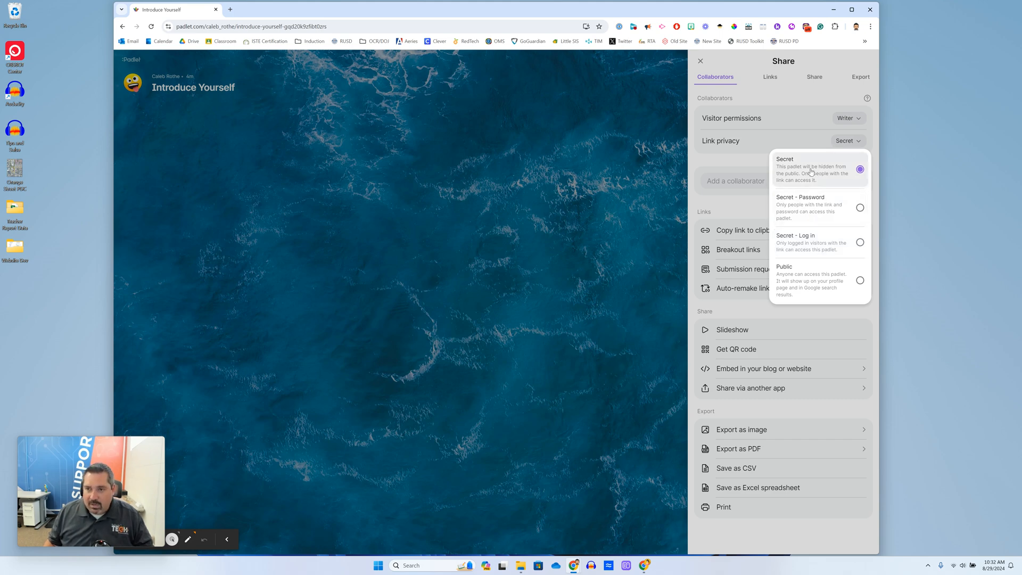
pyautogui.moveTo(808, 173)
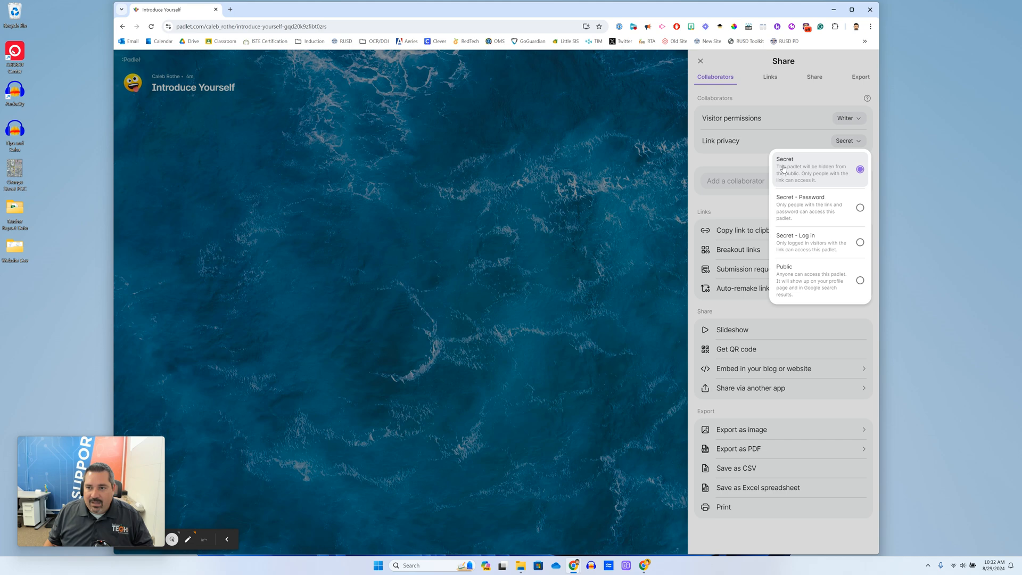
pyautogui.moveTo(798, 171)
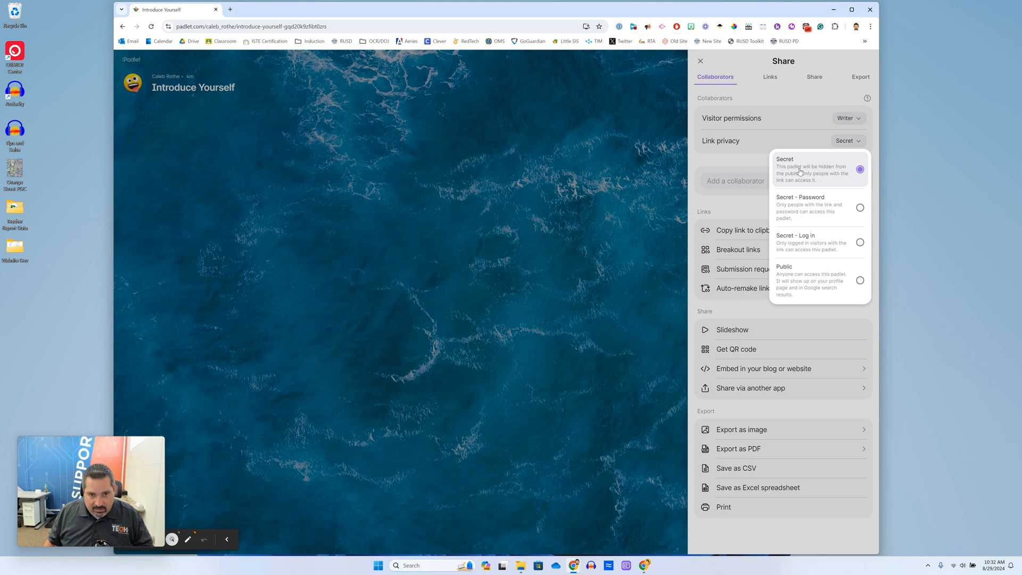
pyautogui.moveTo(810, 176)
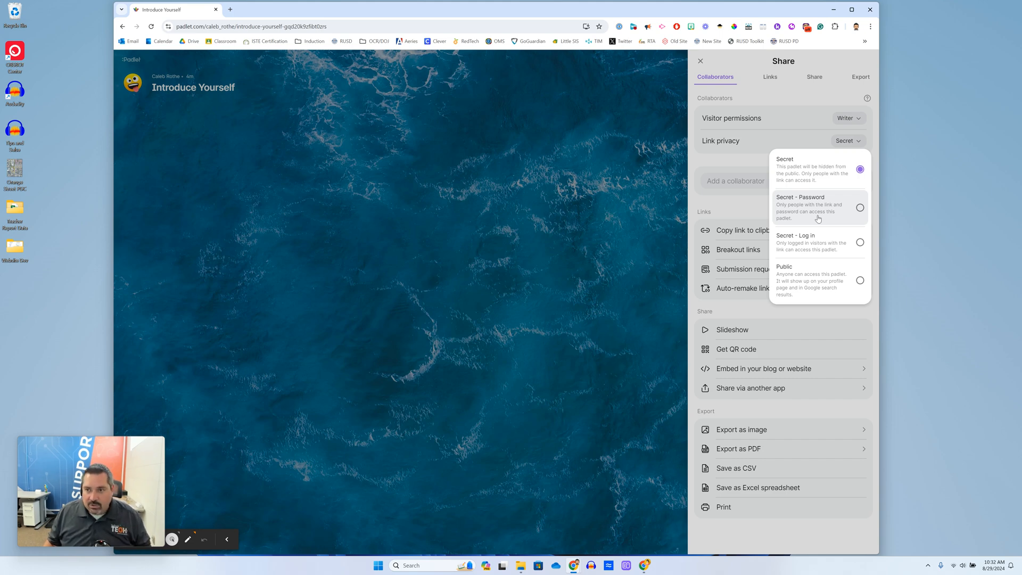
pyautogui.moveTo(816, 212)
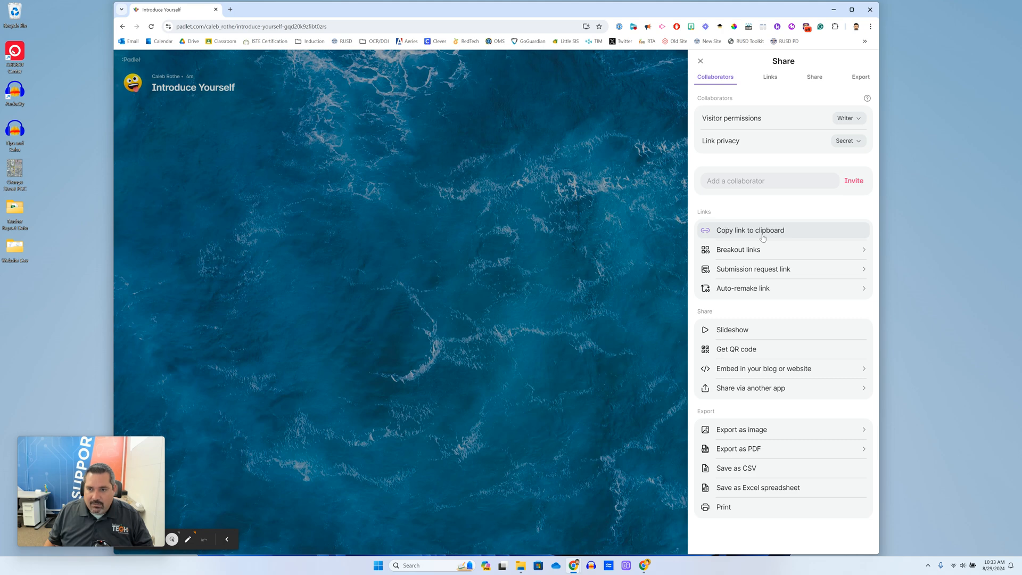
pyautogui.moveTo(750, 230)
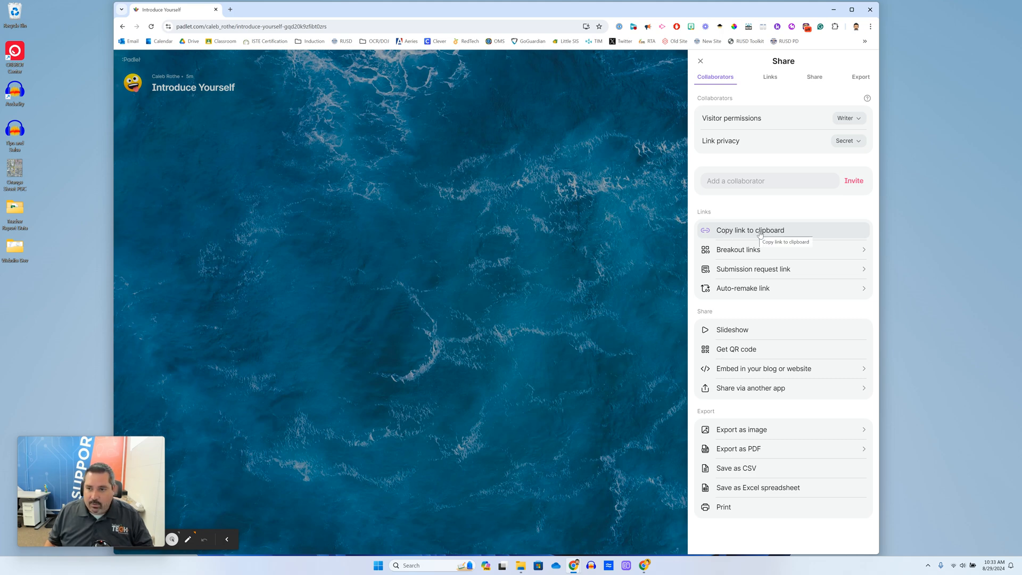
# Step: Copy the padlet's link to the clipboard and close the Share panel
pyautogui.click(749, 230)
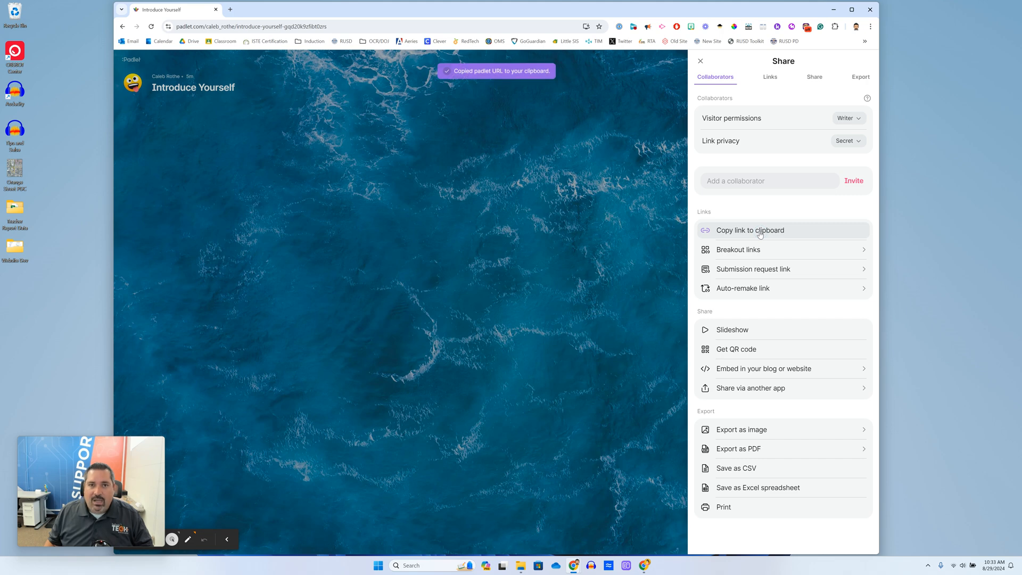
pyautogui.click(700, 60)
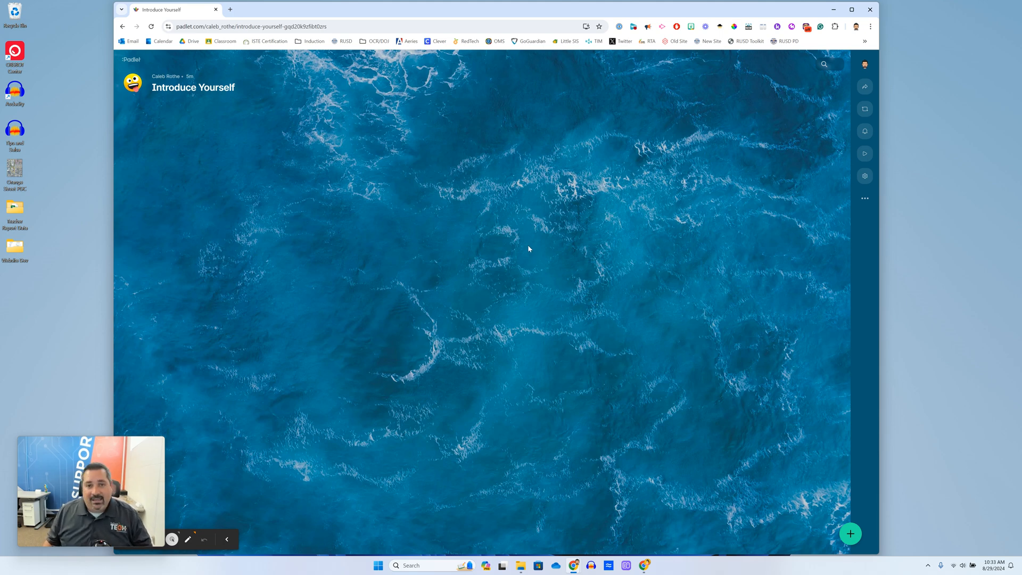
pyautogui.moveTo(525, 246)
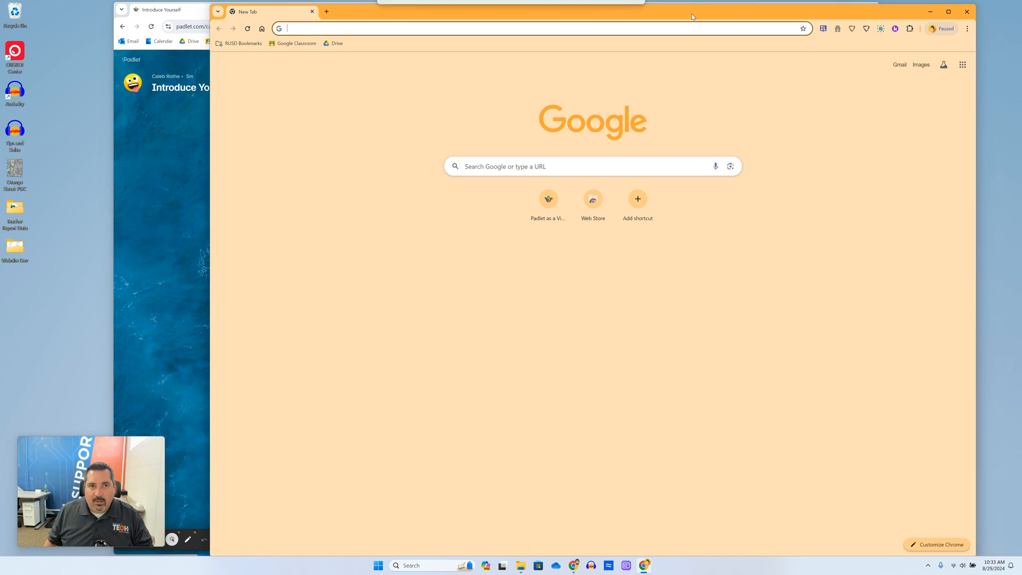
# Step: Load padlet.com/caleb_rothe/introduce-yourself-gqd20k9zfibt0zrs in a second window and start a new post
pyautogui.write('https://padlet.com/caleb_rothe/introduce-yourself-gqd20k9zfibt0zrs')
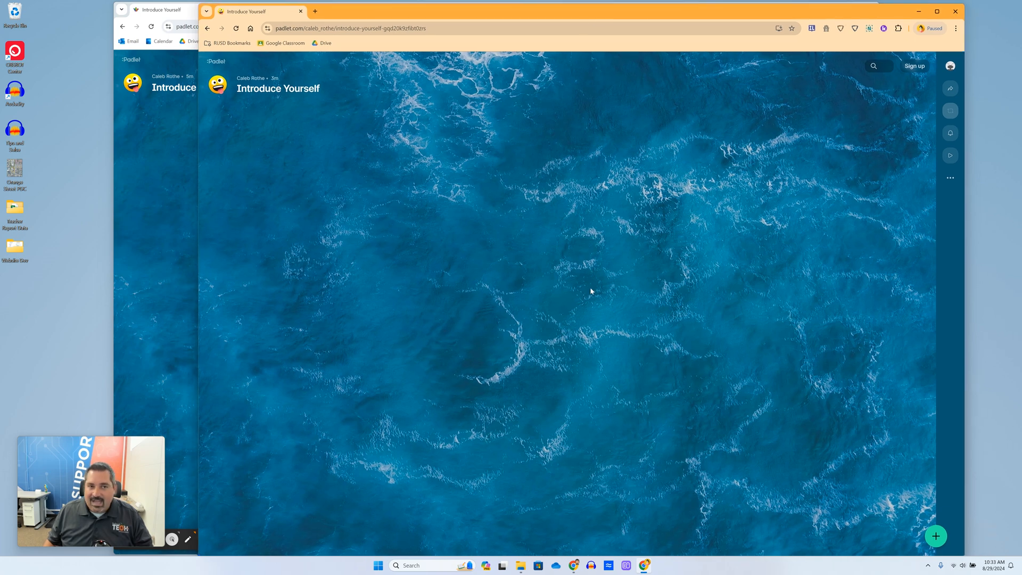
pyautogui.moveTo(935, 536)
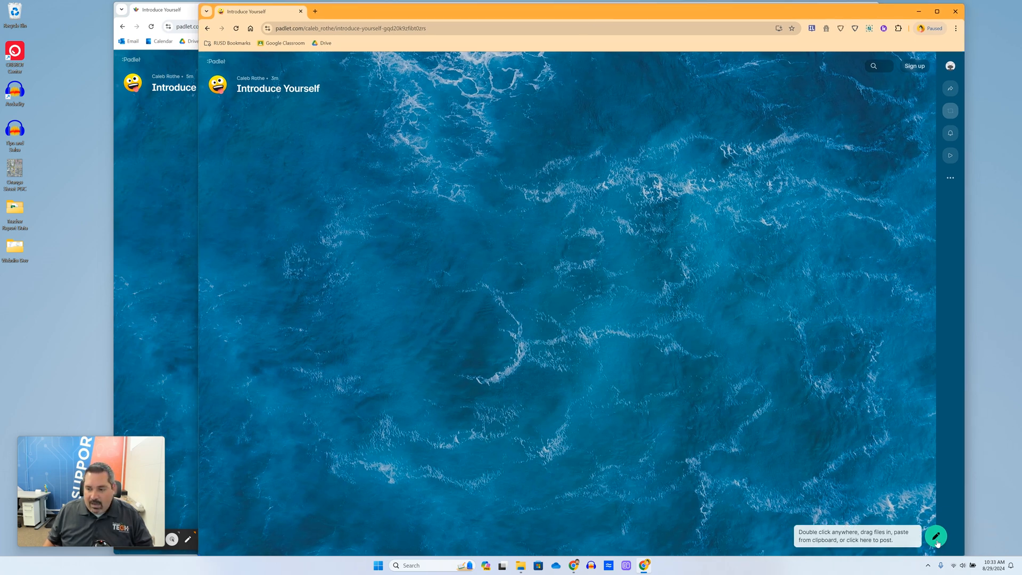
pyautogui.moveTo(936, 536)
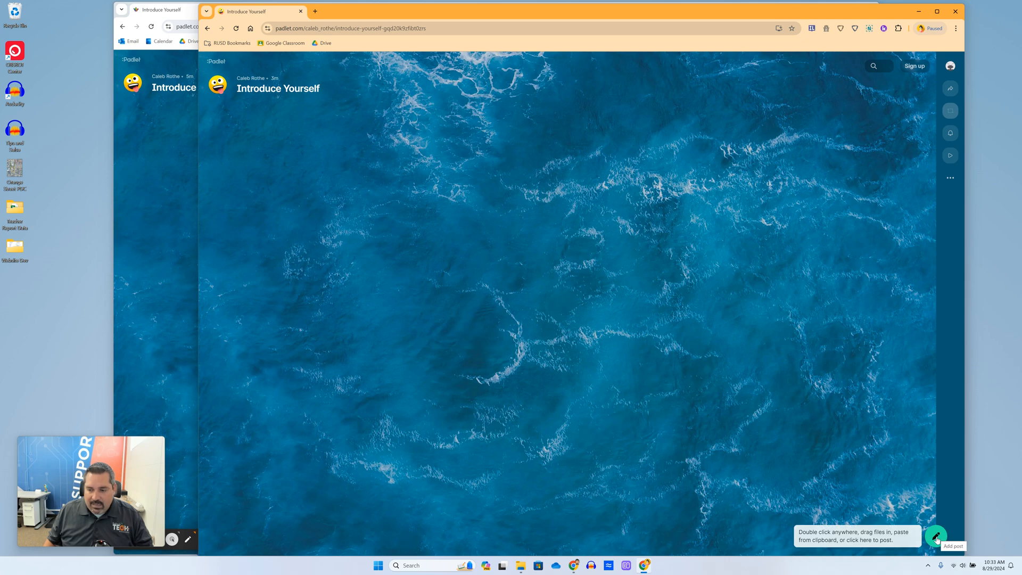
pyautogui.click(935, 537)
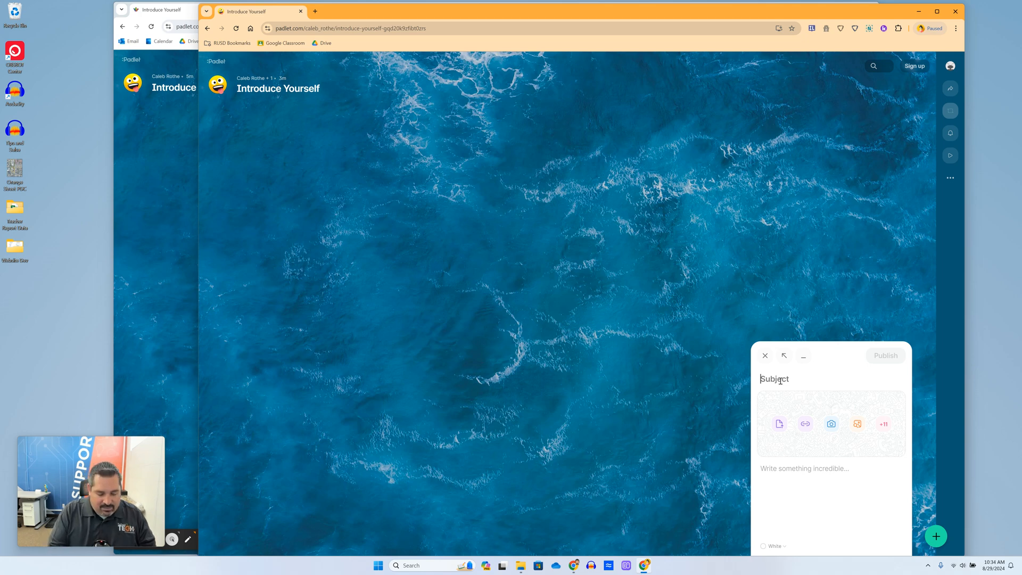
pyautogui.write('Caleb Rothe')
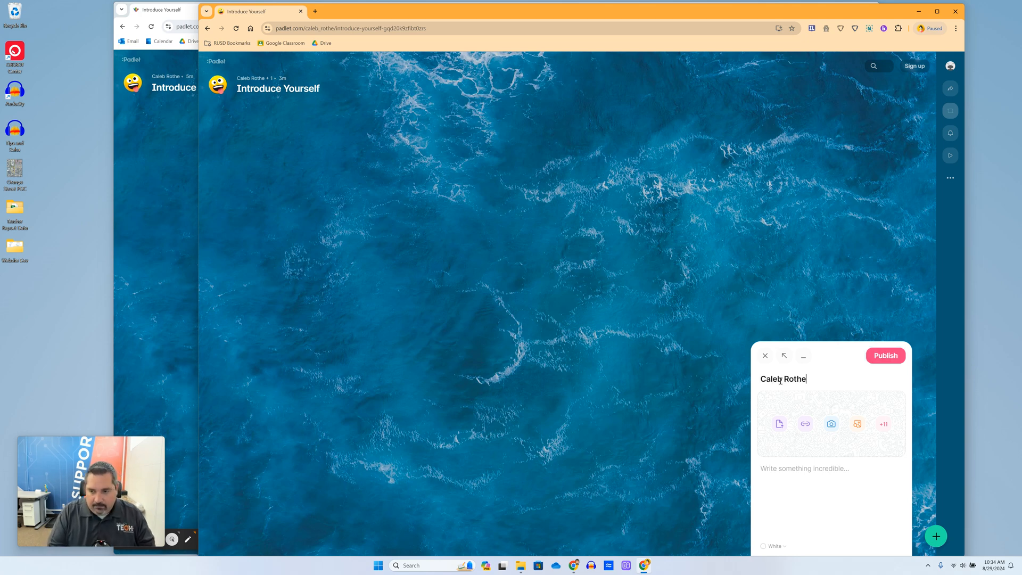
pyautogui.moveTo(819, 380)
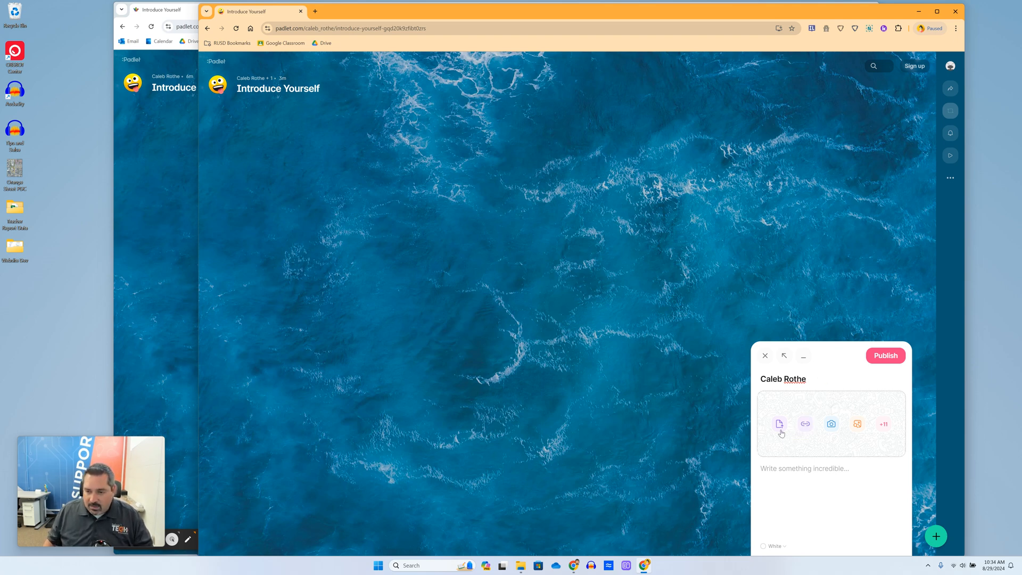
pyautogui.click(831, 423)
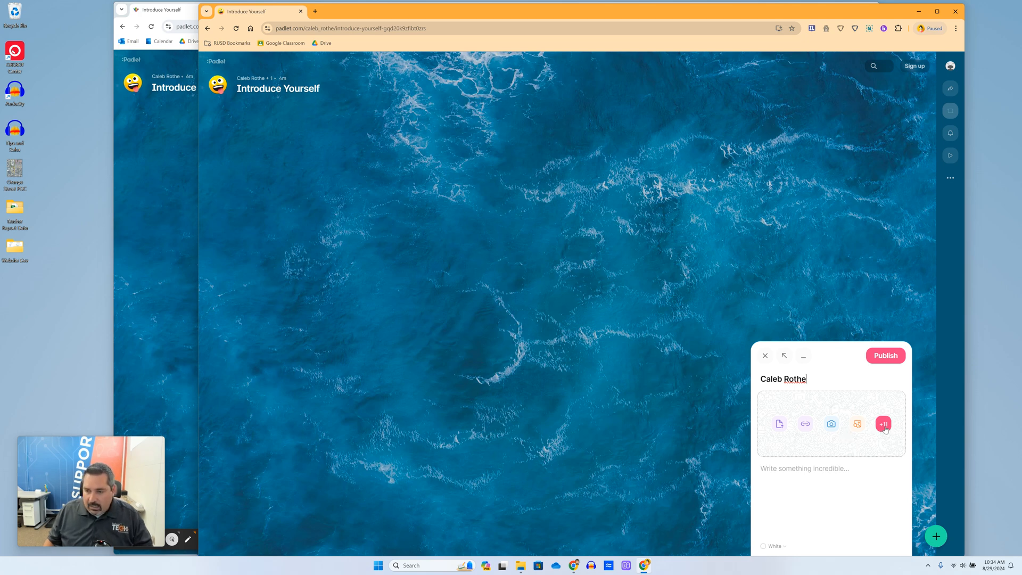
pyautogui.click(882, 424)
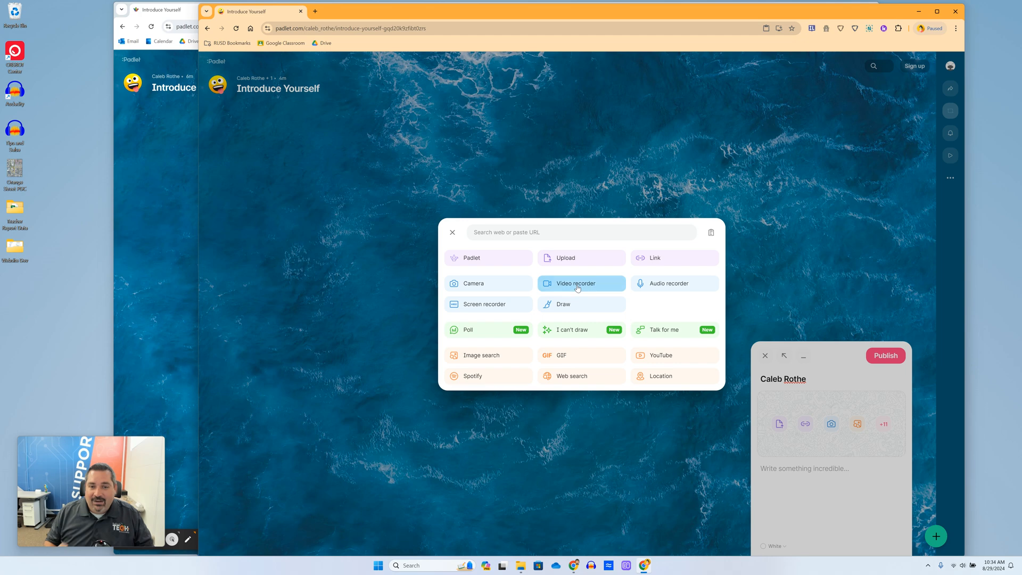
pyautogui.moveTo(661, 355)
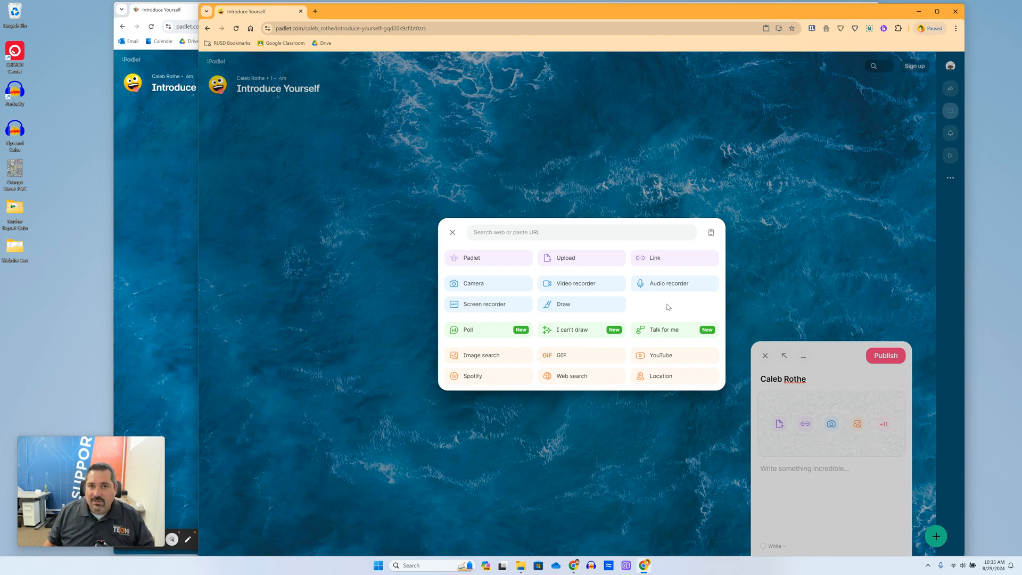
pyautogui.moveTo(575, 283)
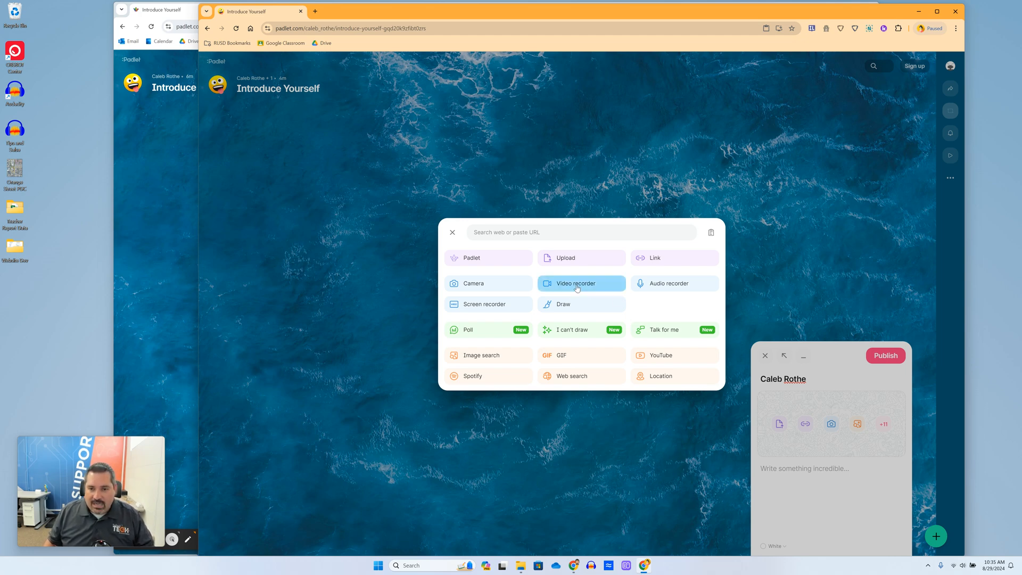
pyautogui.click(575, 282)
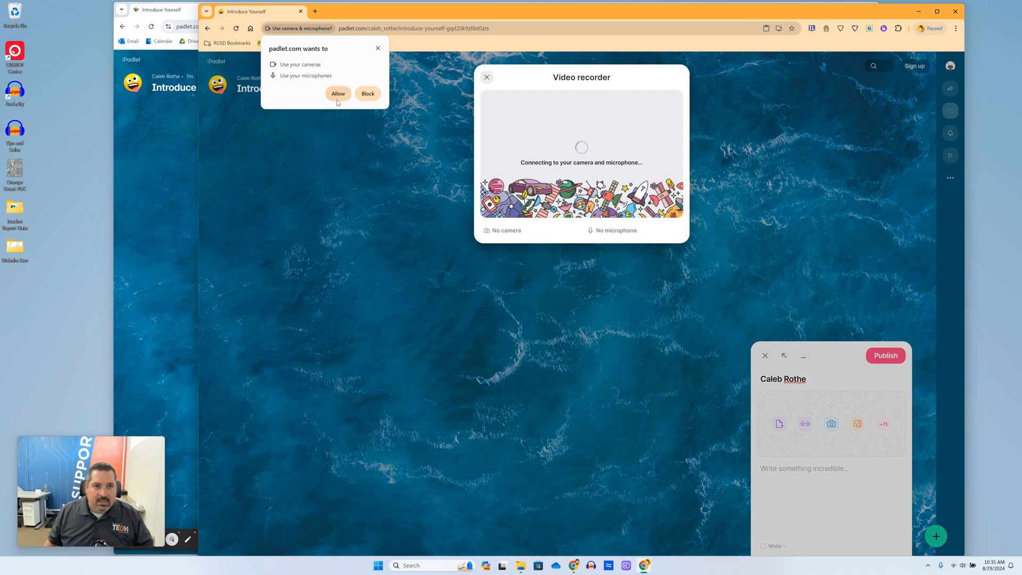
# Step: Allow camera and microphone, record an ~8-second introduction clip, preview it, and save it to the post
pyautogui.click(337, 93)
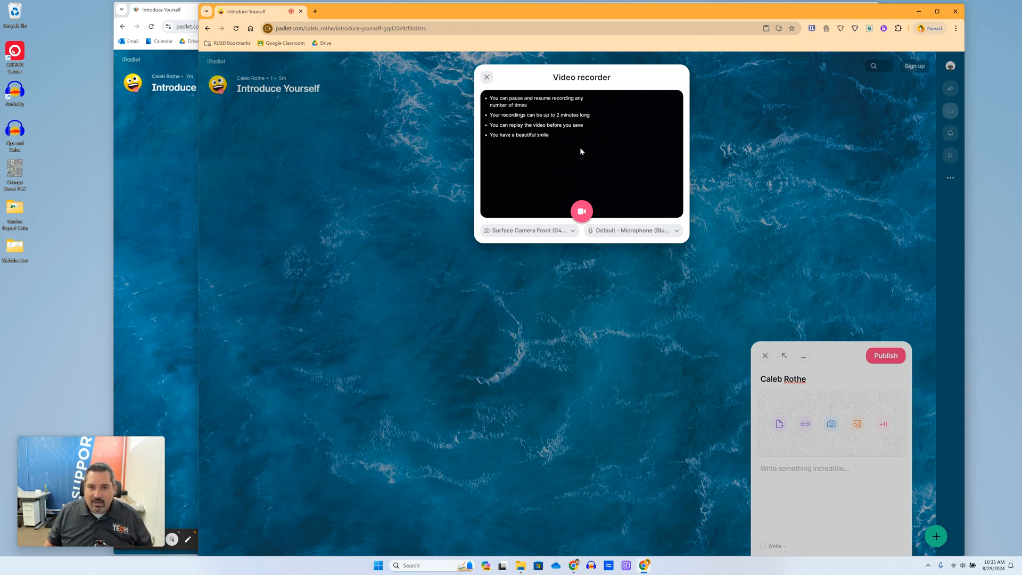
pyautogui.moveTo(548, 204)
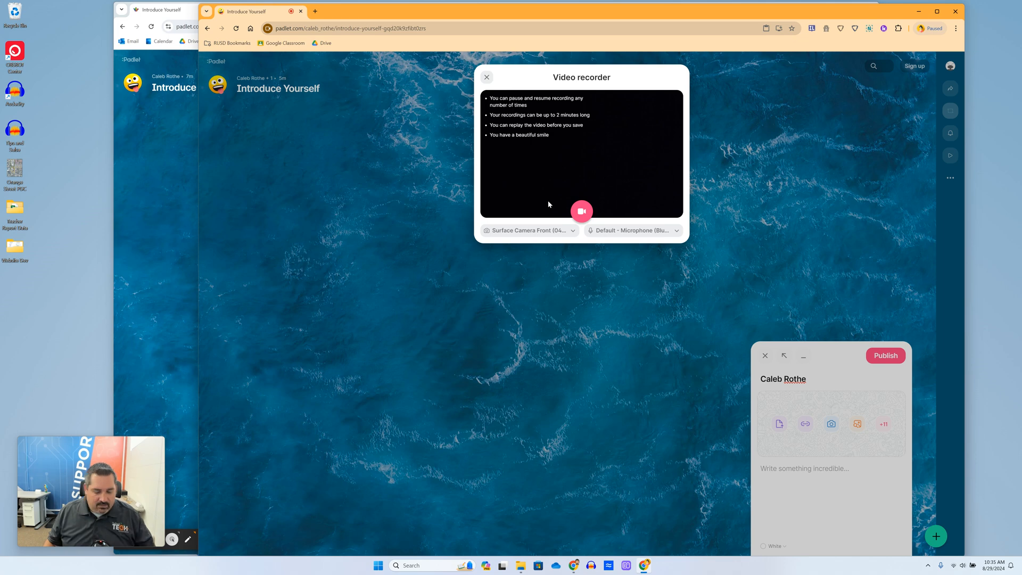
pyautogui.click(581, 211)
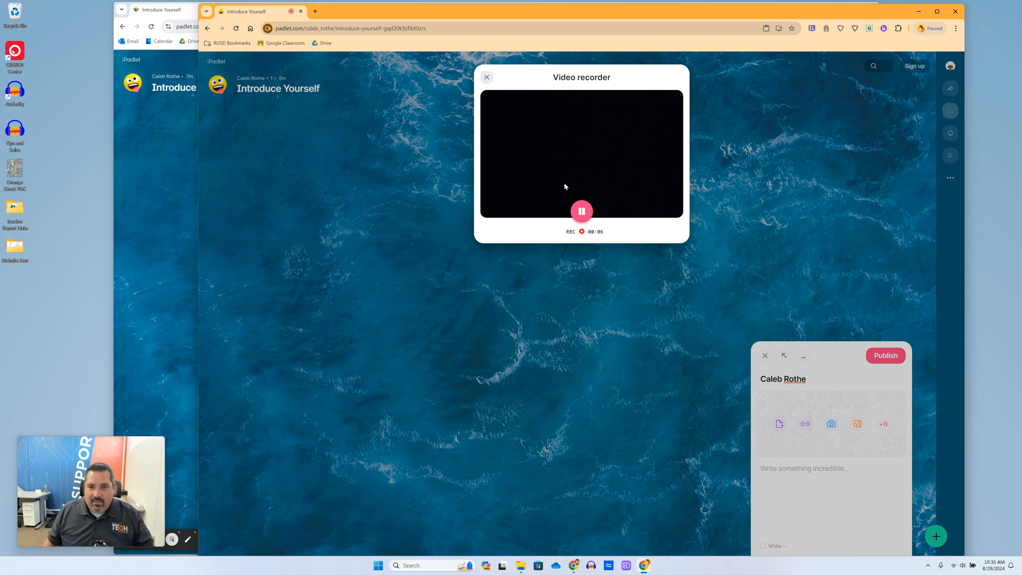
pyautogui.click(581, 211)
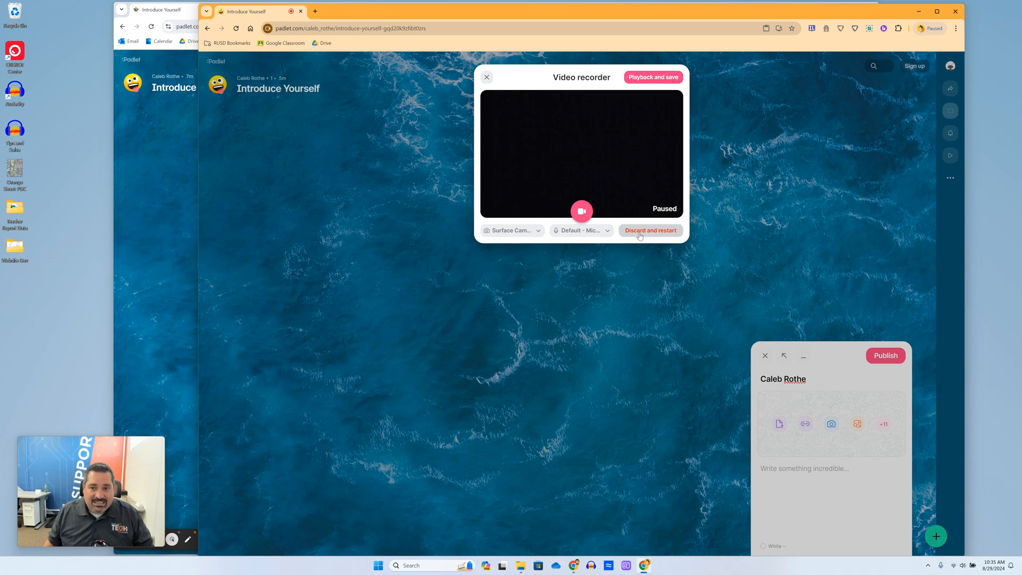
pyautogui.moveTo(650, 230)
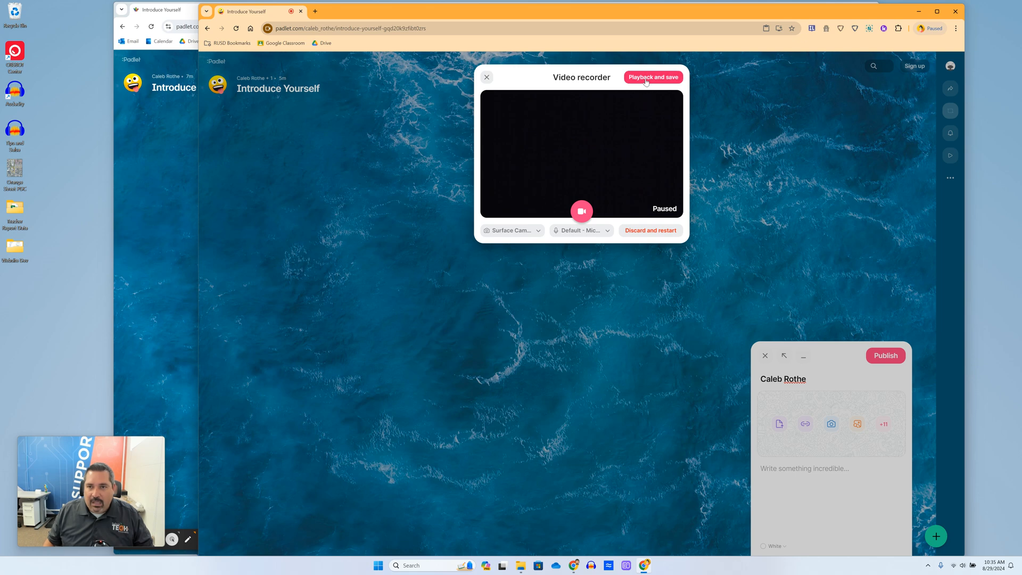
pyautogui.click(652, 77)
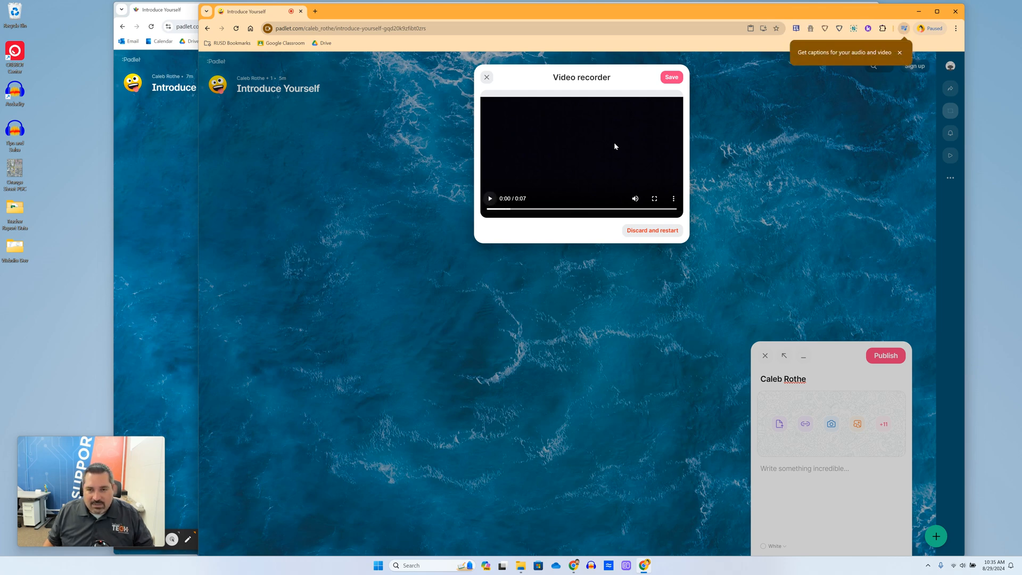
pyautogui.moveTo(671, 76)
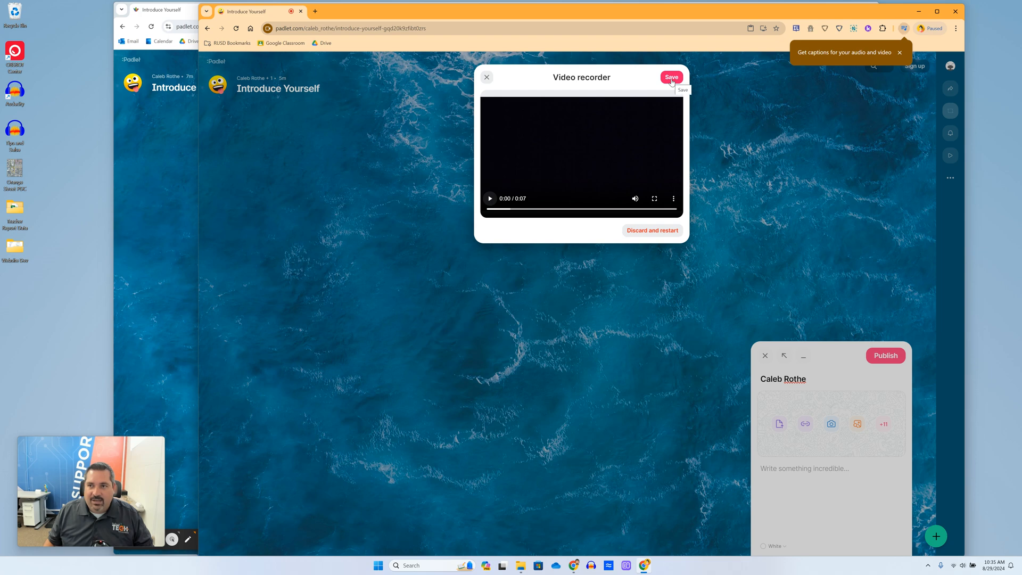
pyautogui.click(671, 77)
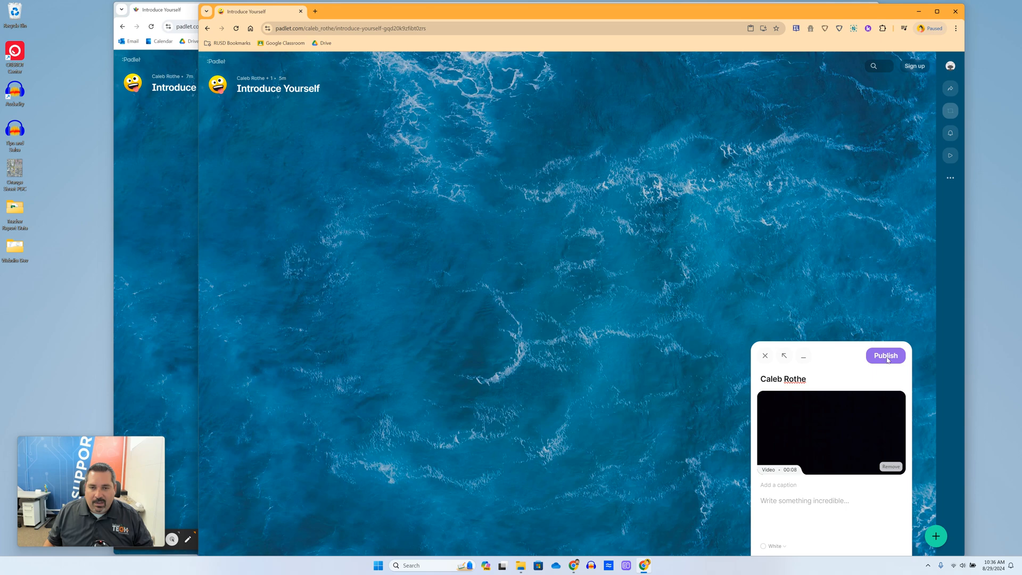
# Step: Publish the Caleb Rothe post with its 8-second video to the Introduce Yourself board
pyautogui.click(885, 355)
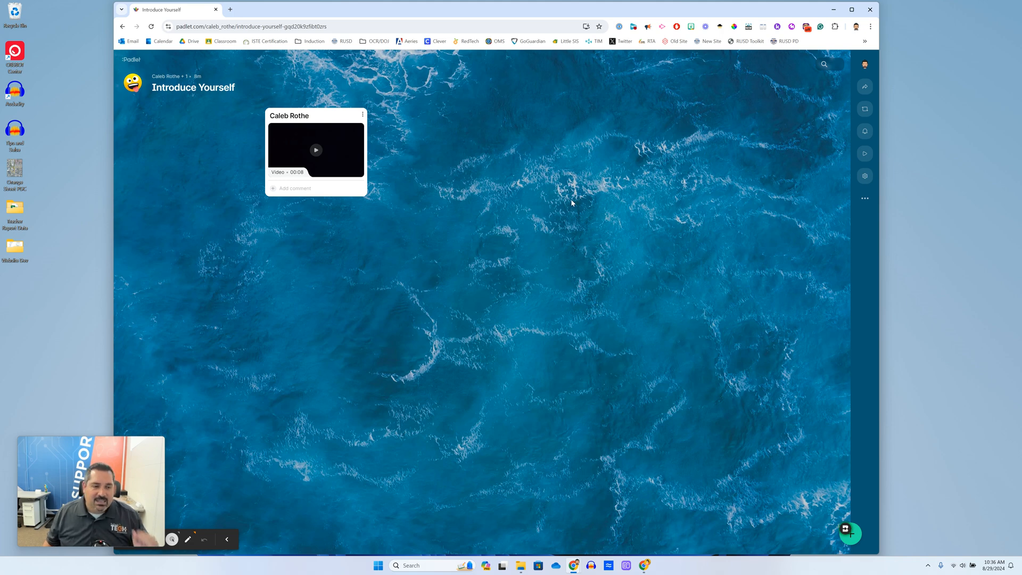
pyautogui.moveTo(319, 139)
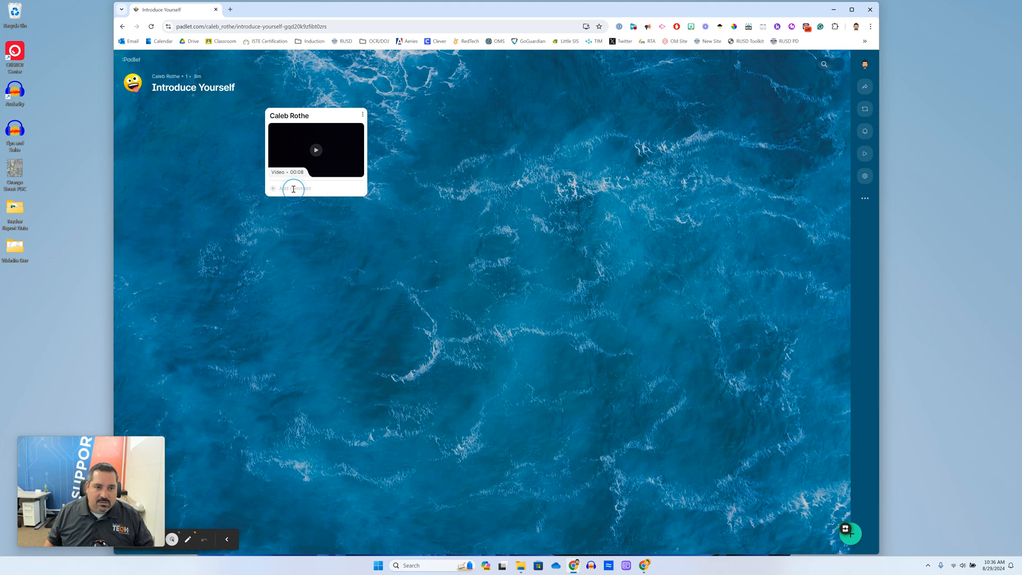
pyautogui.moveTo(518, 200)
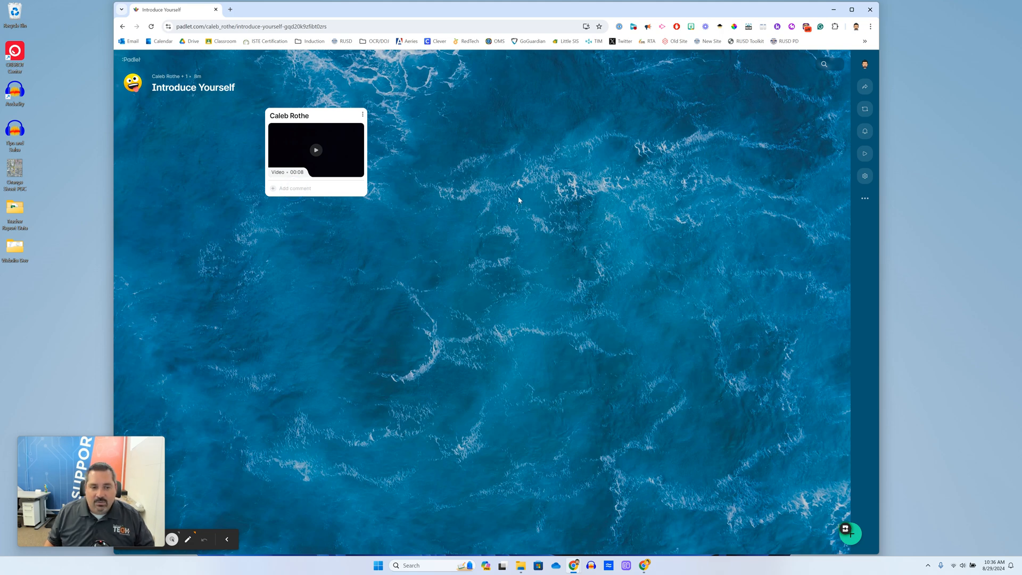
pyautogui.moveTo(539, 207)
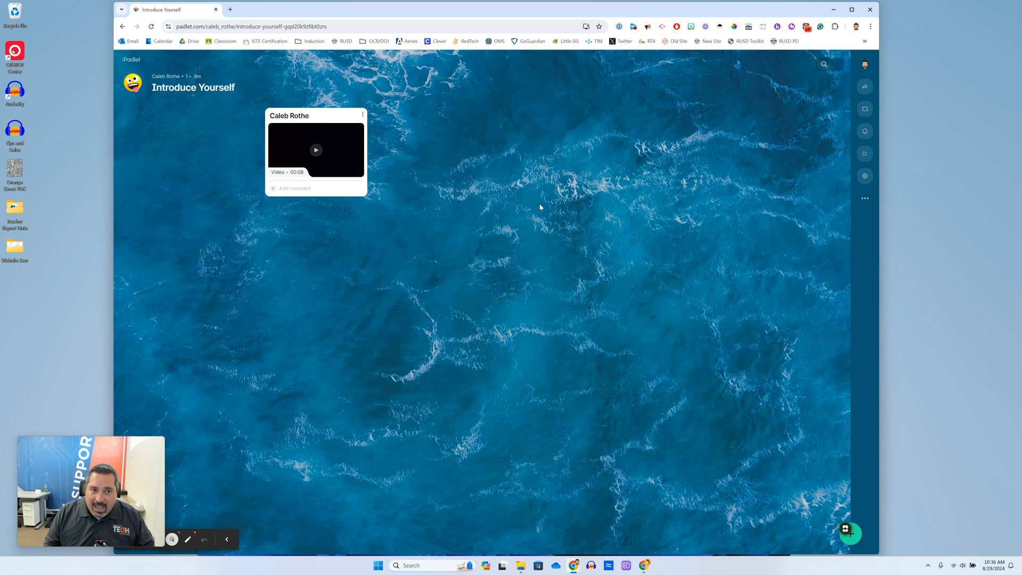